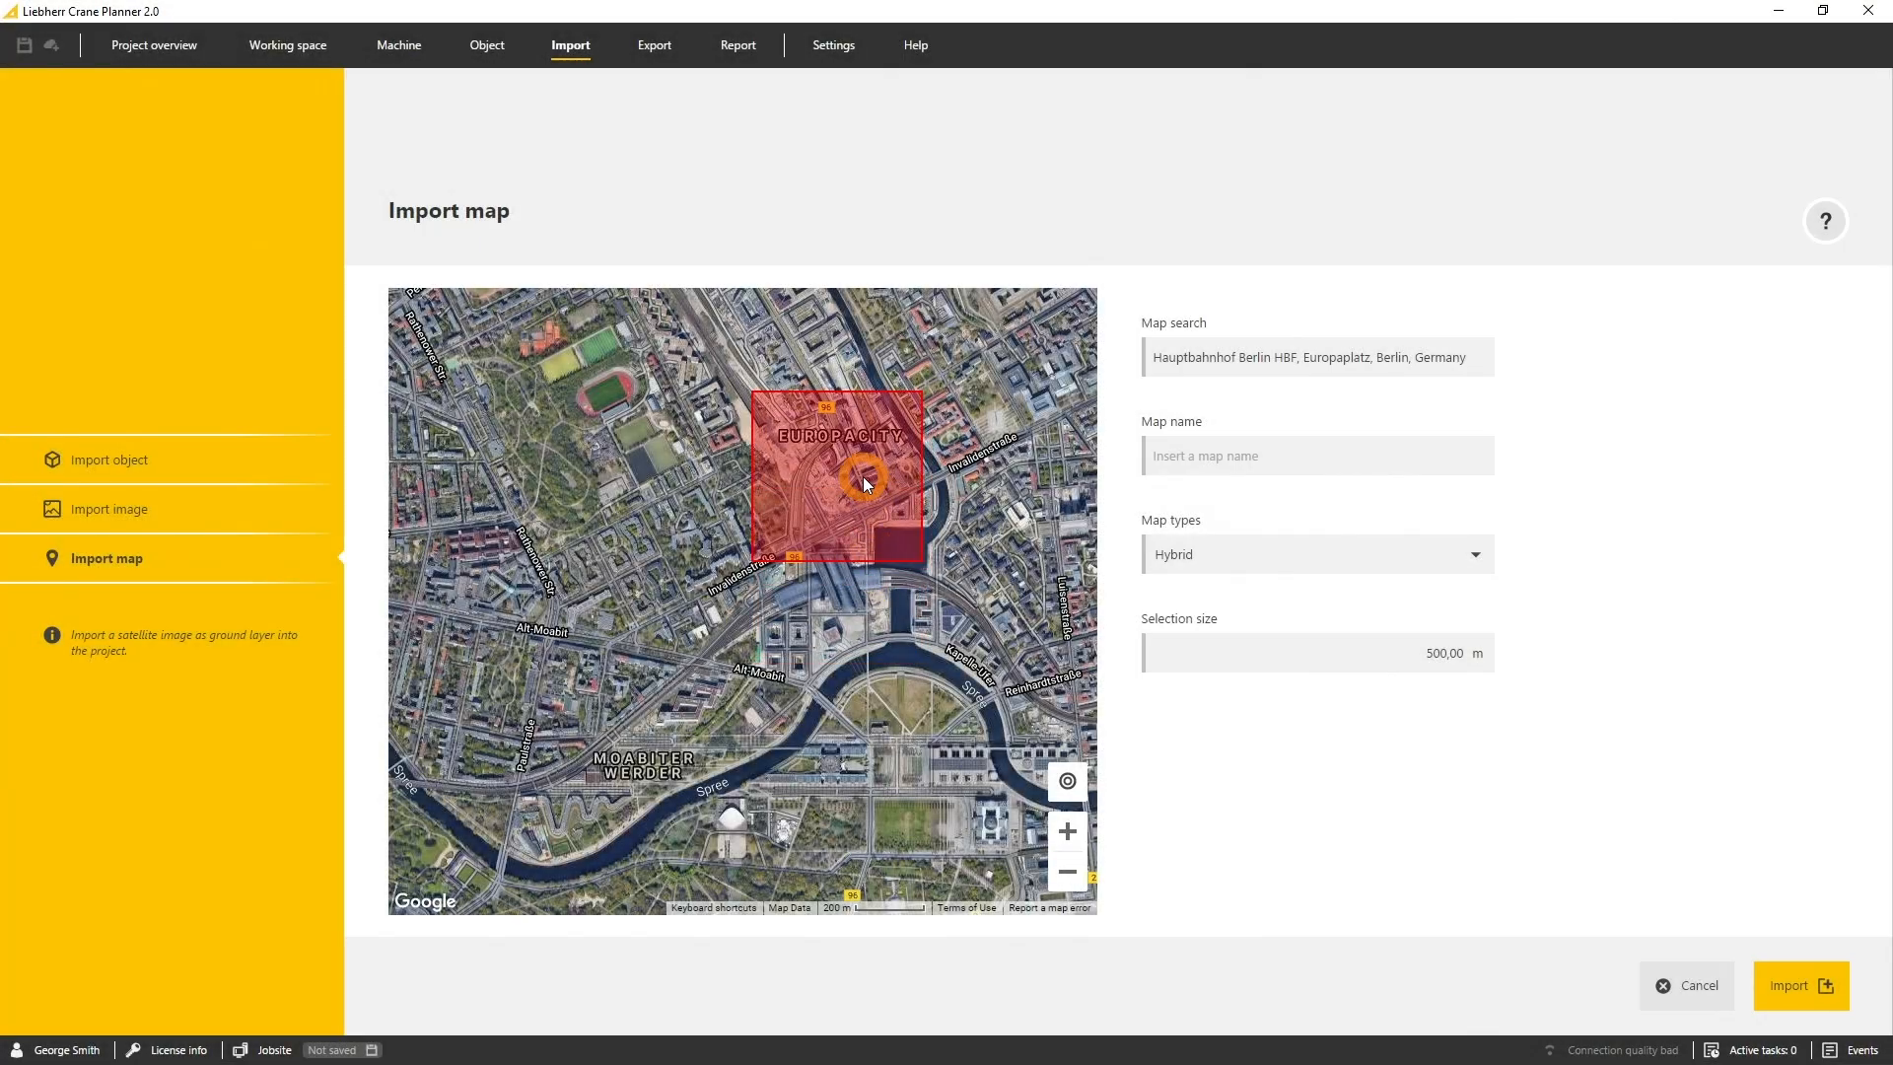
Place the map selection over the Europacity area before returning to the empty scene
click(1798, 986)
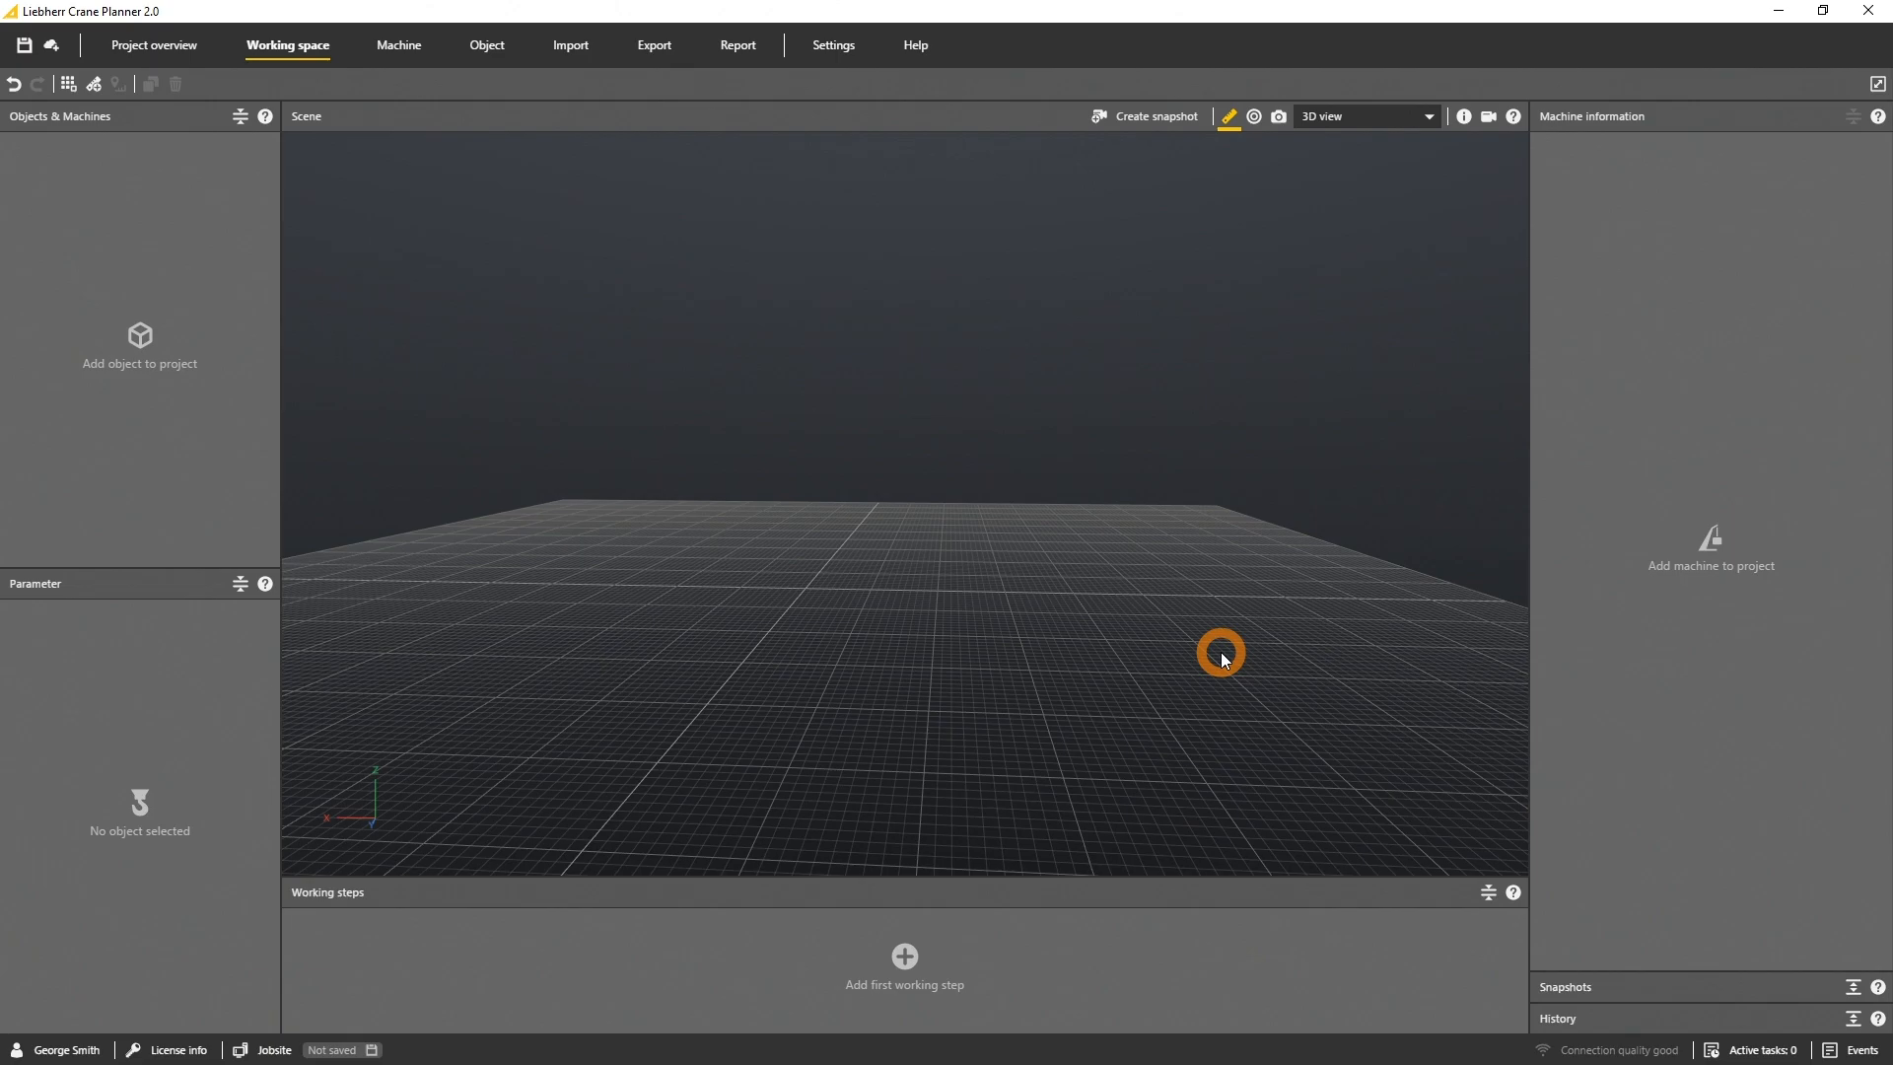
mouse_move(570, 45)
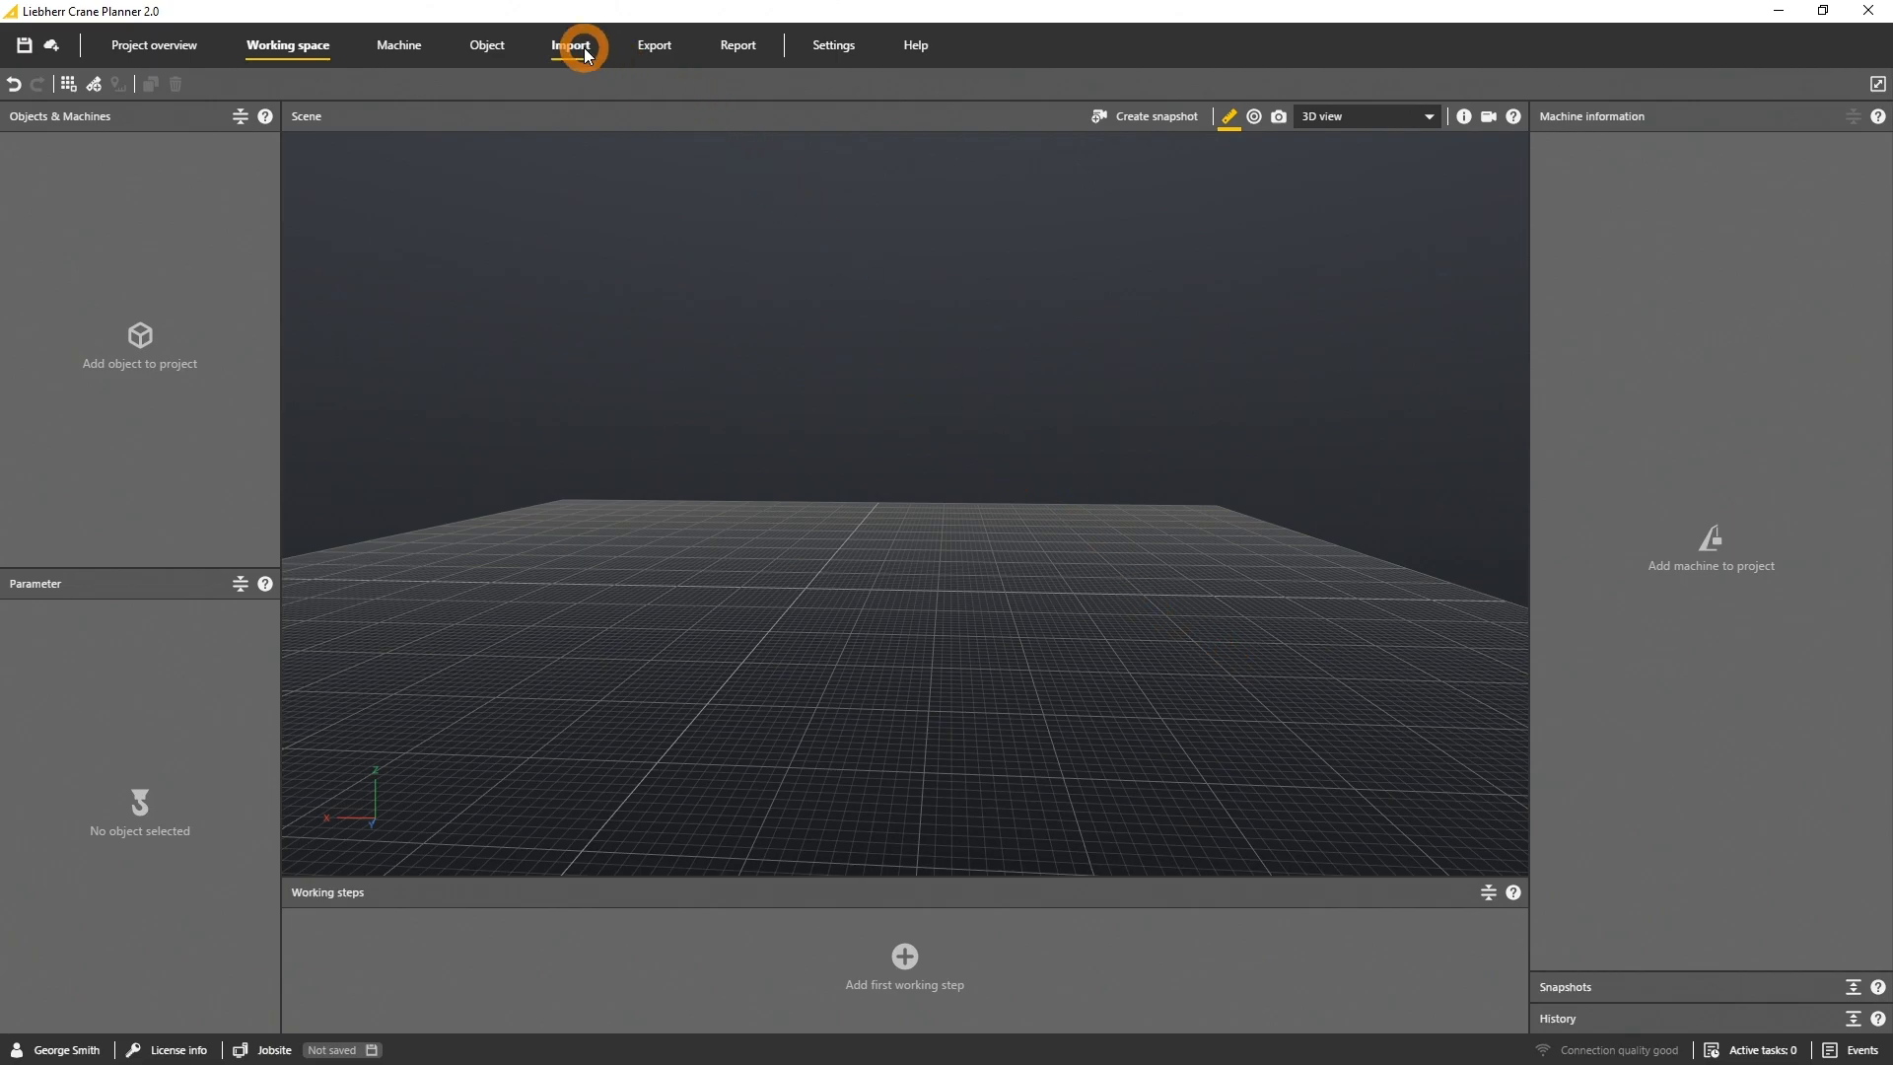
Choose the tower crane .obj file from Downloads for object import
click(568, 45)
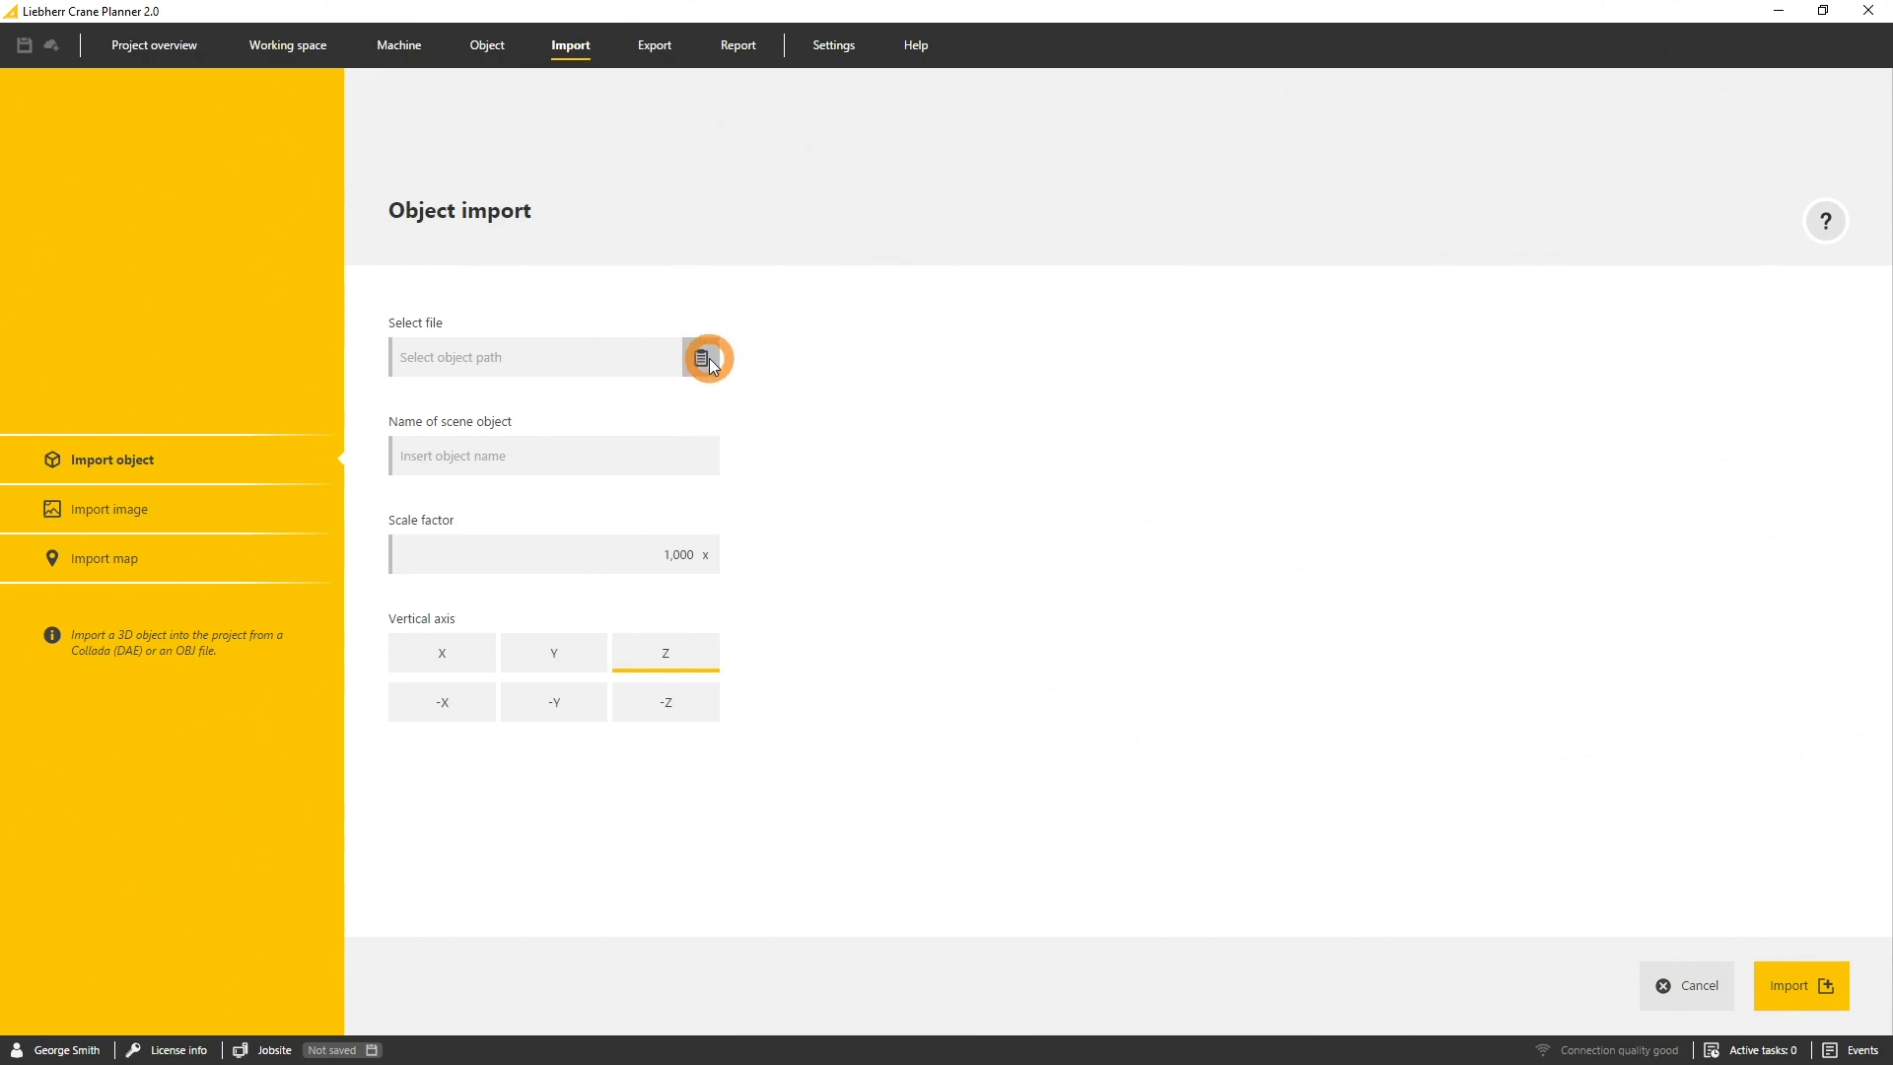
click(706, 357)
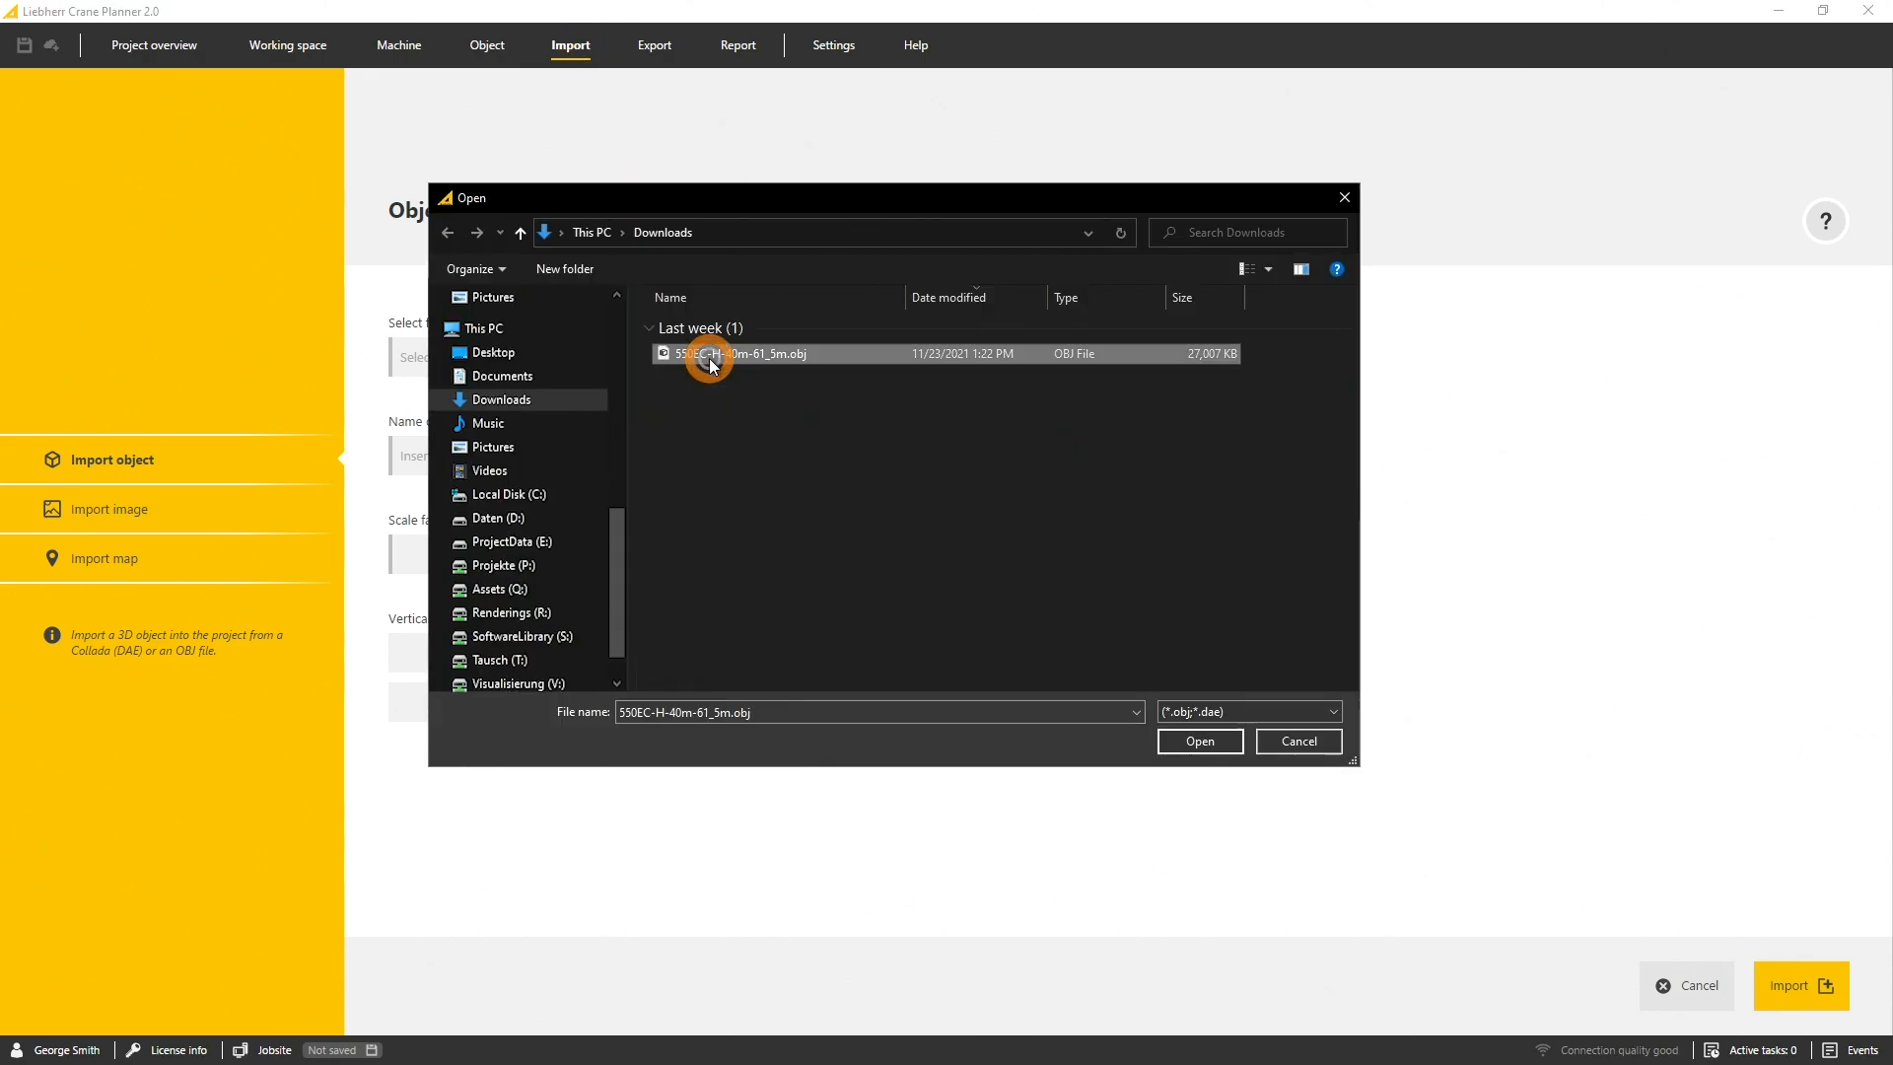
click(1199, 739)
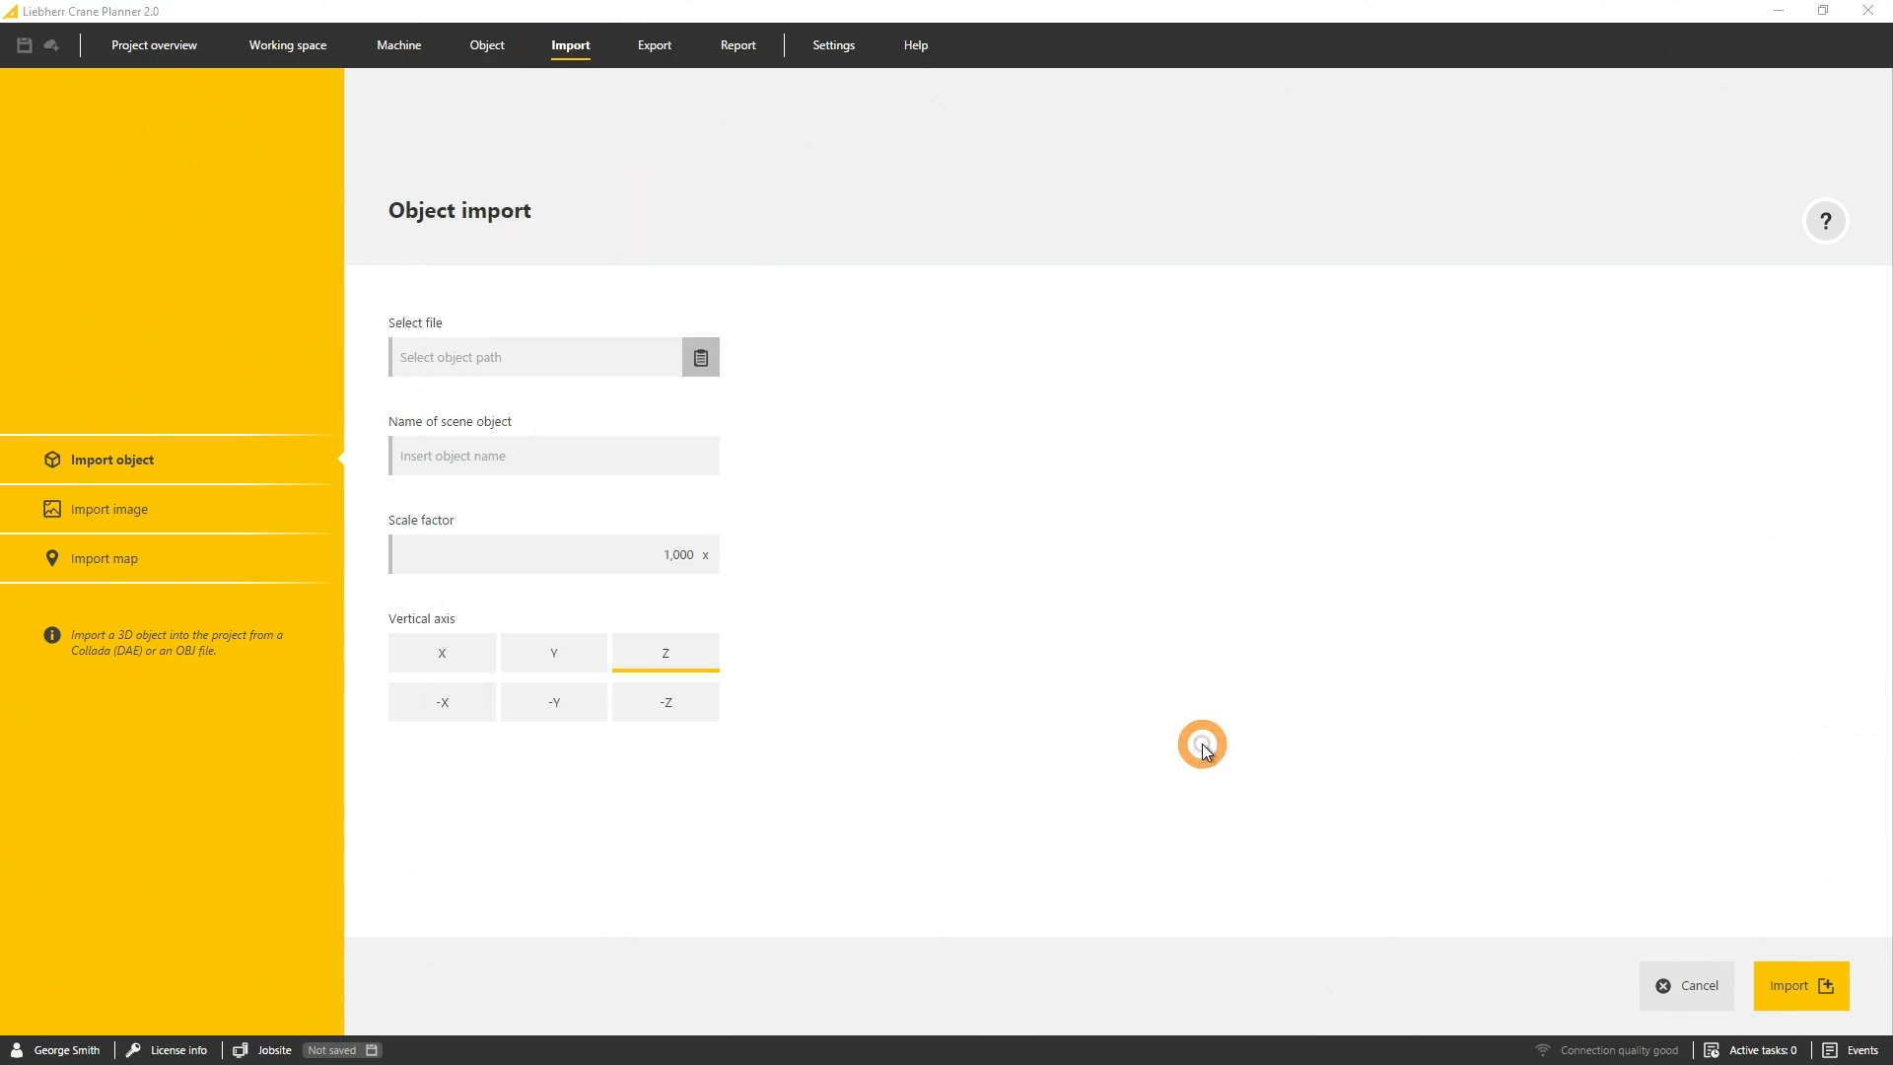
click(552, 702)
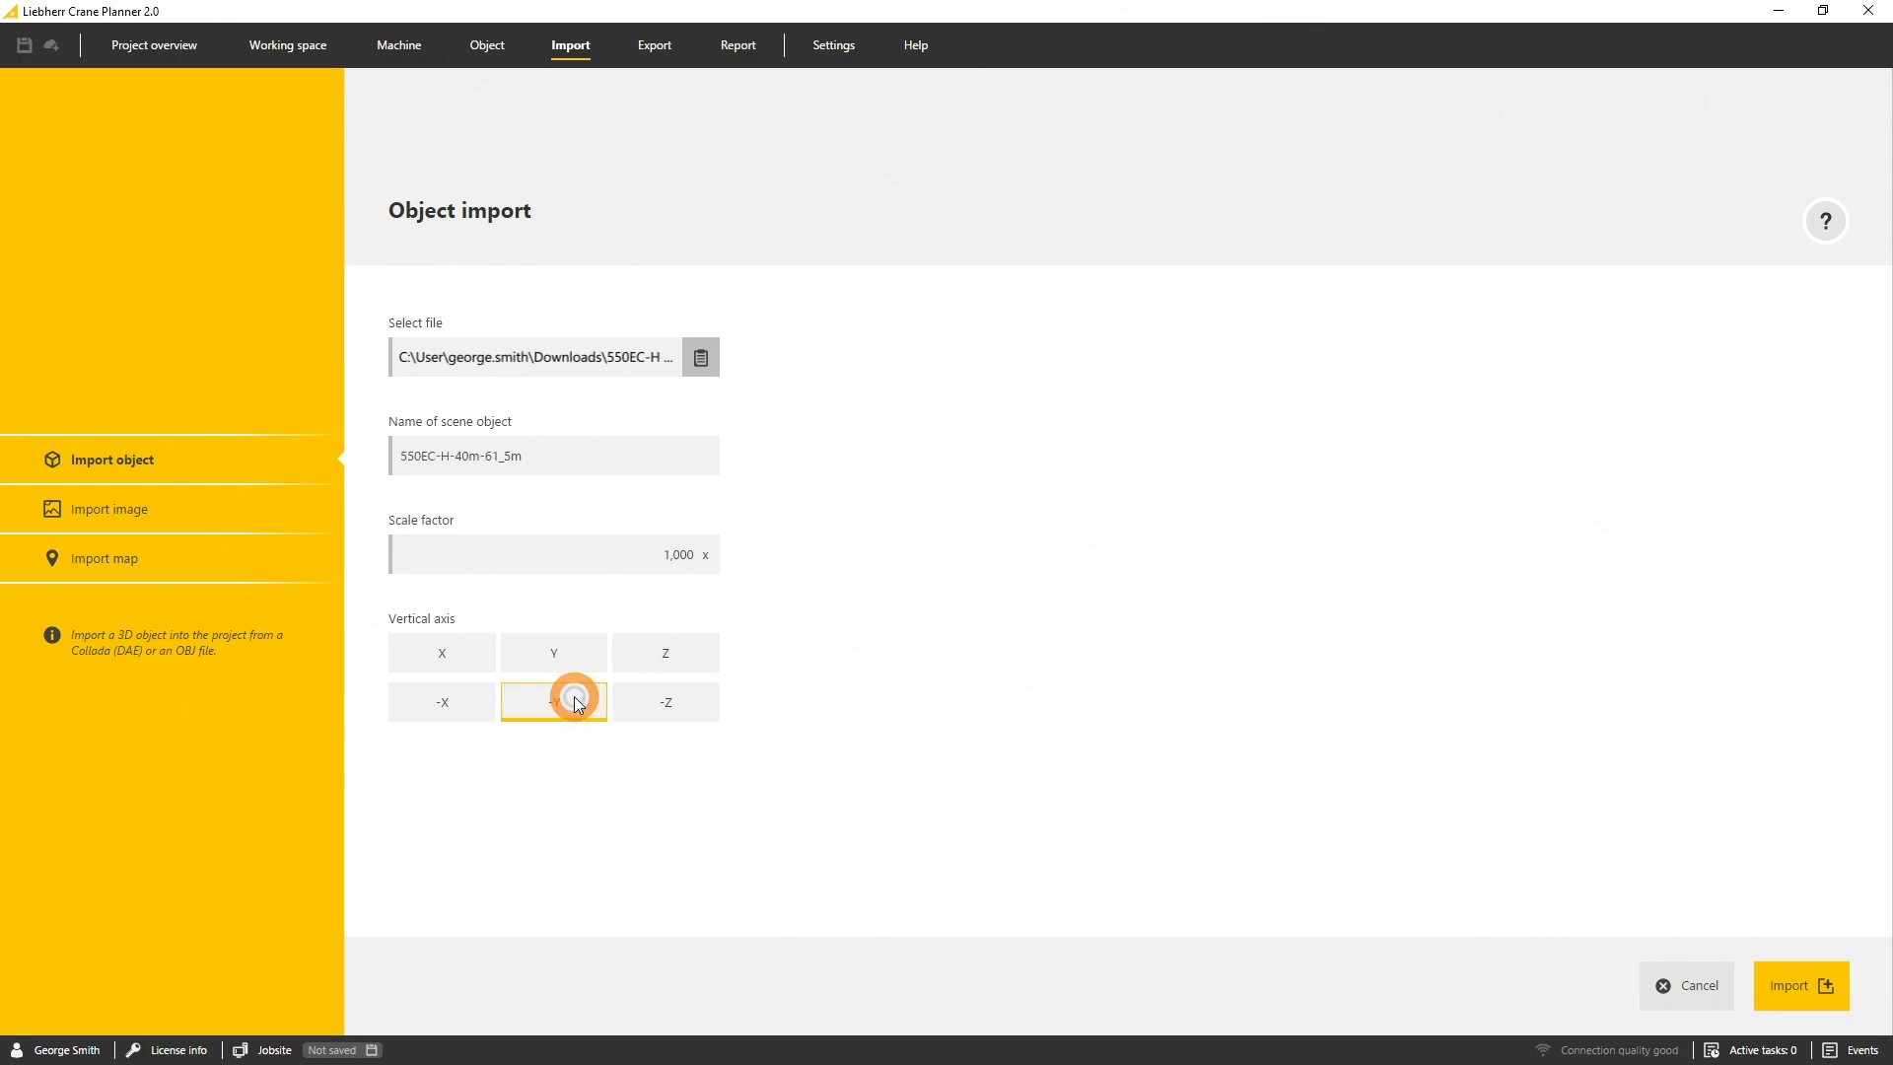
Import the crane with -Y as vertical axis and dismiss the import notice
click(552, 702)
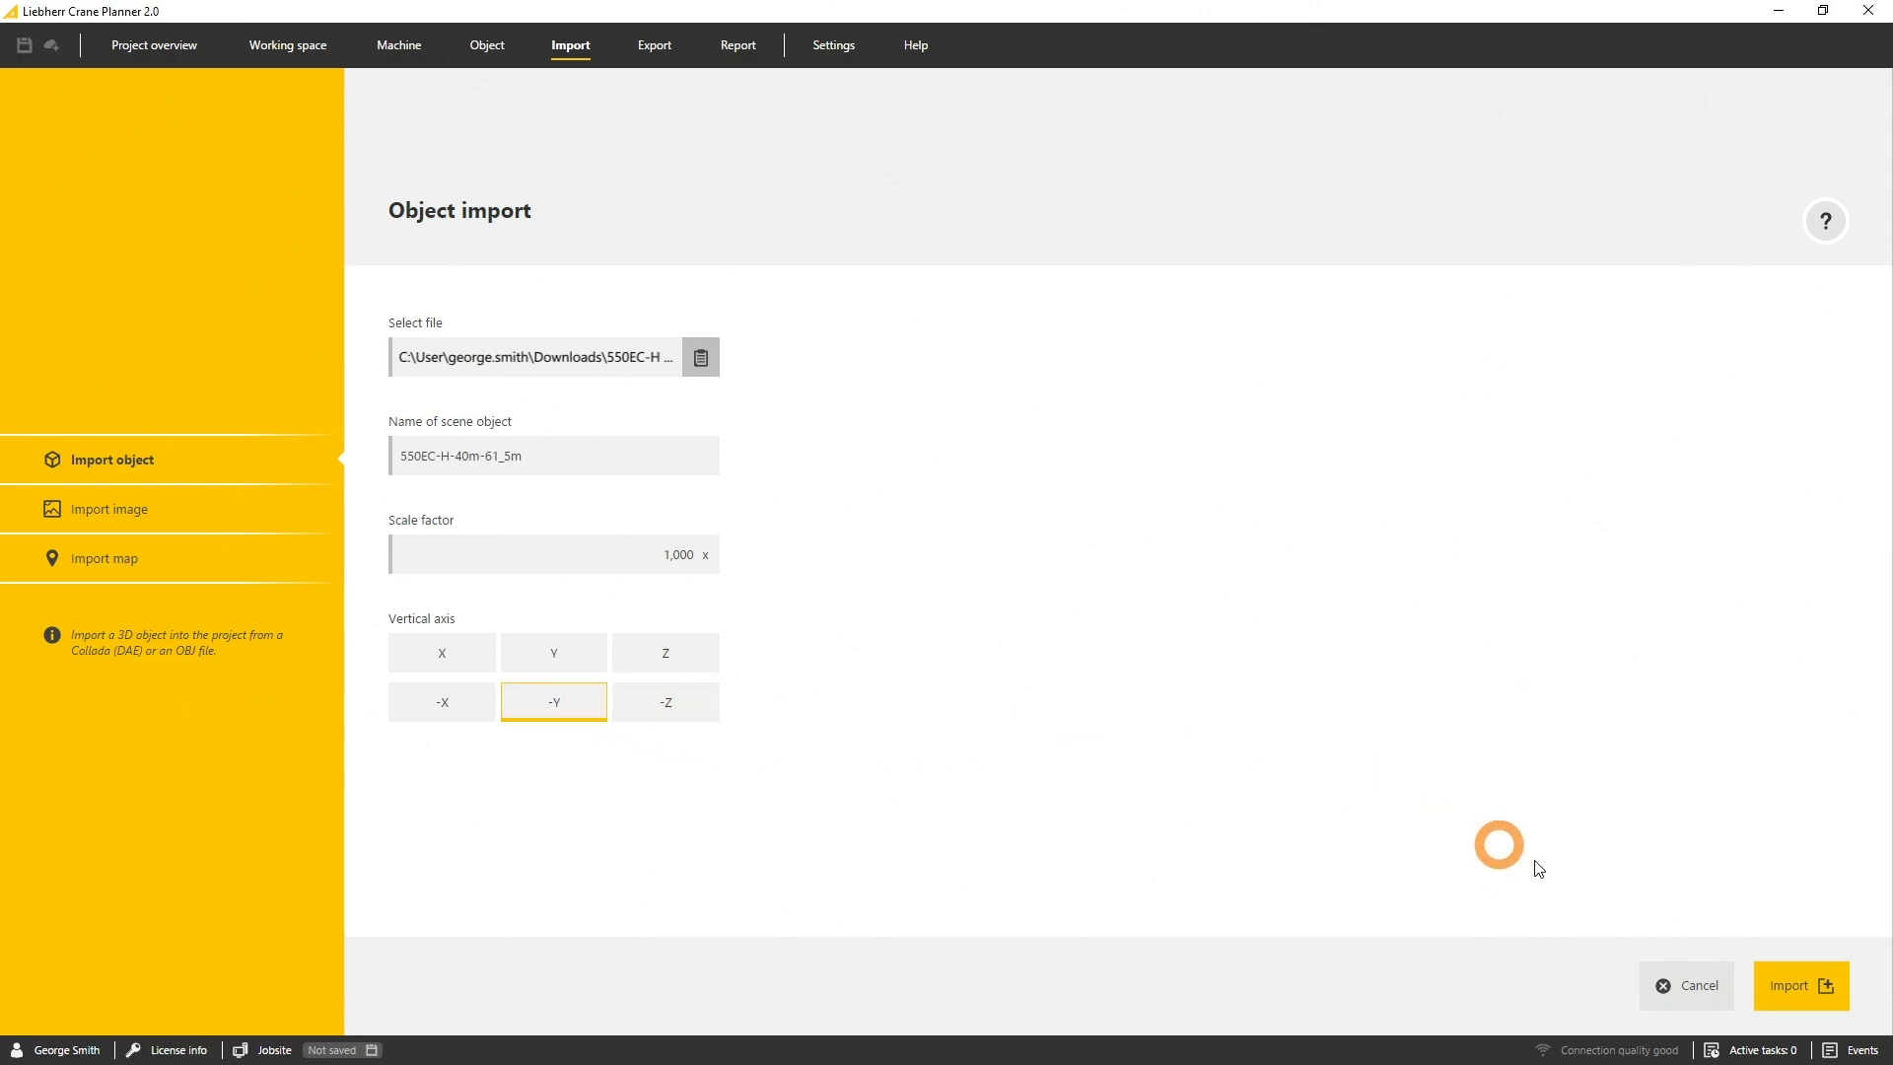
click(1798, 986)
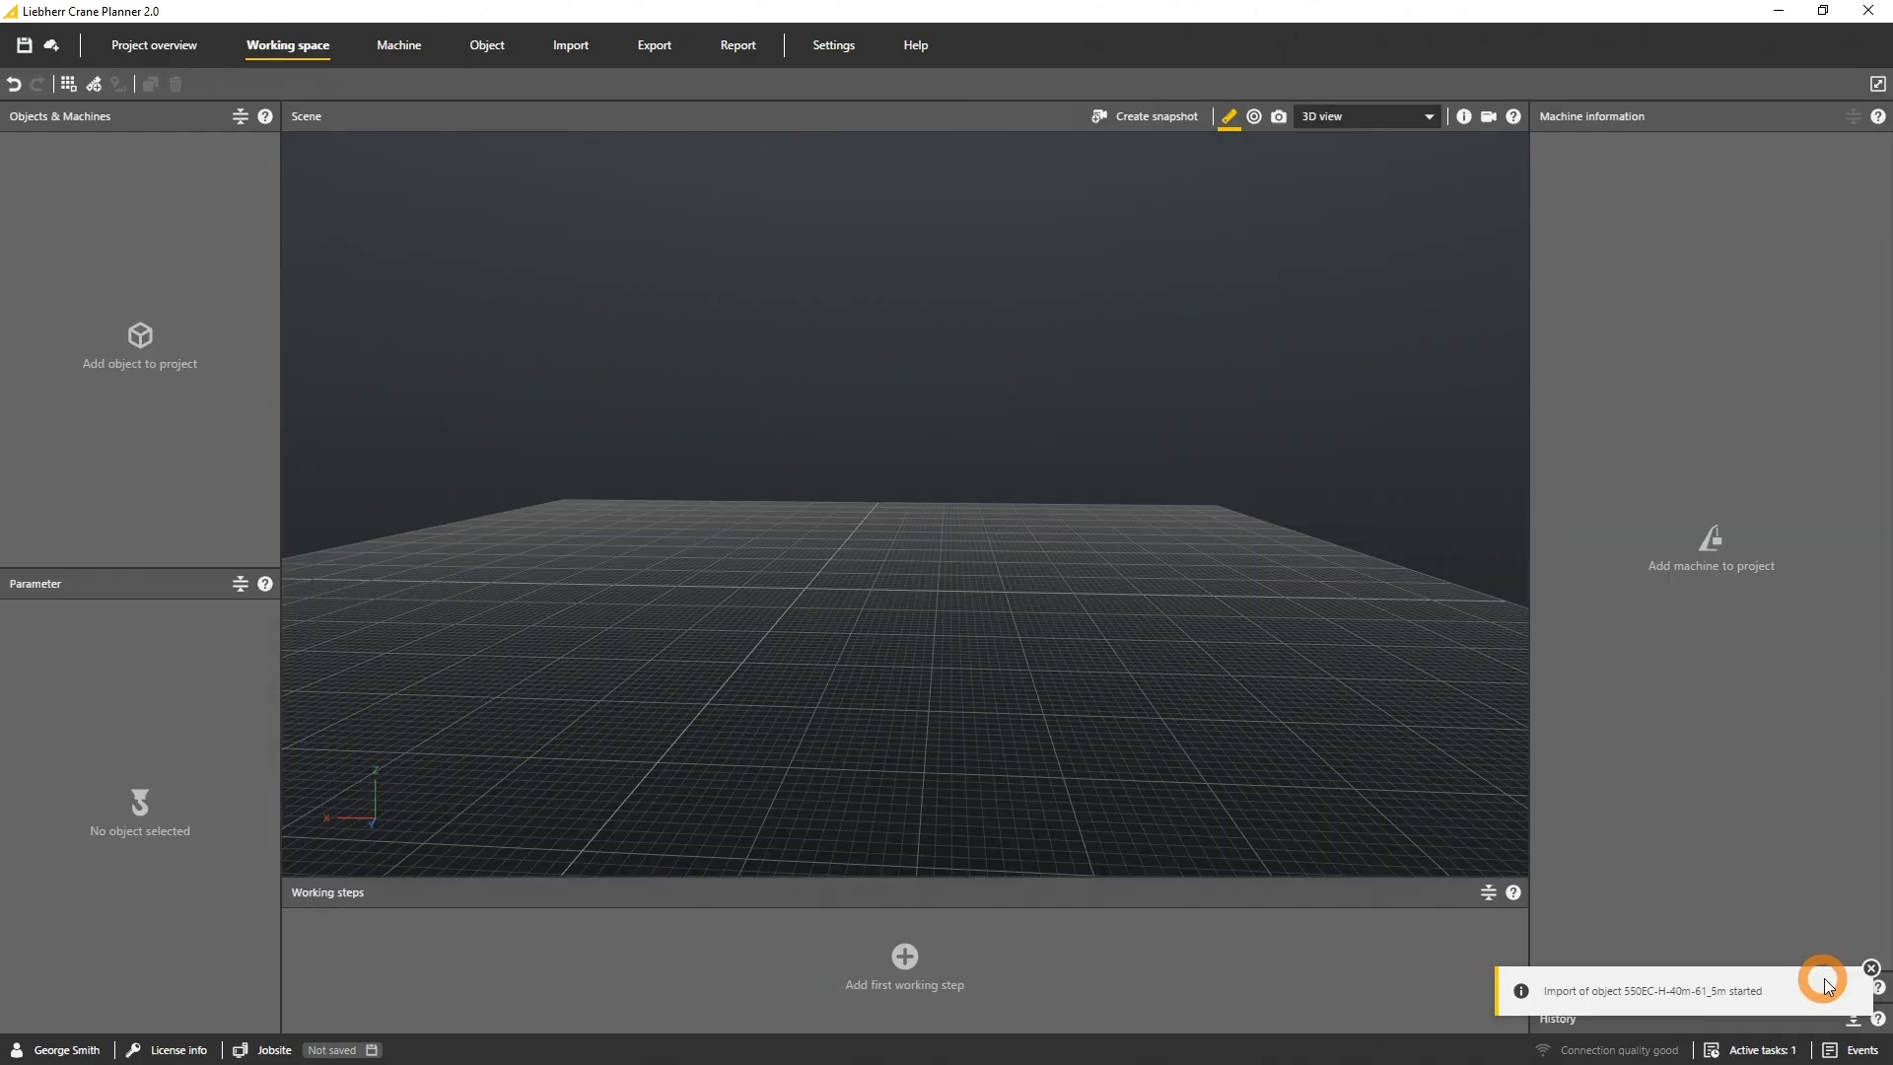
click(1883, 966)
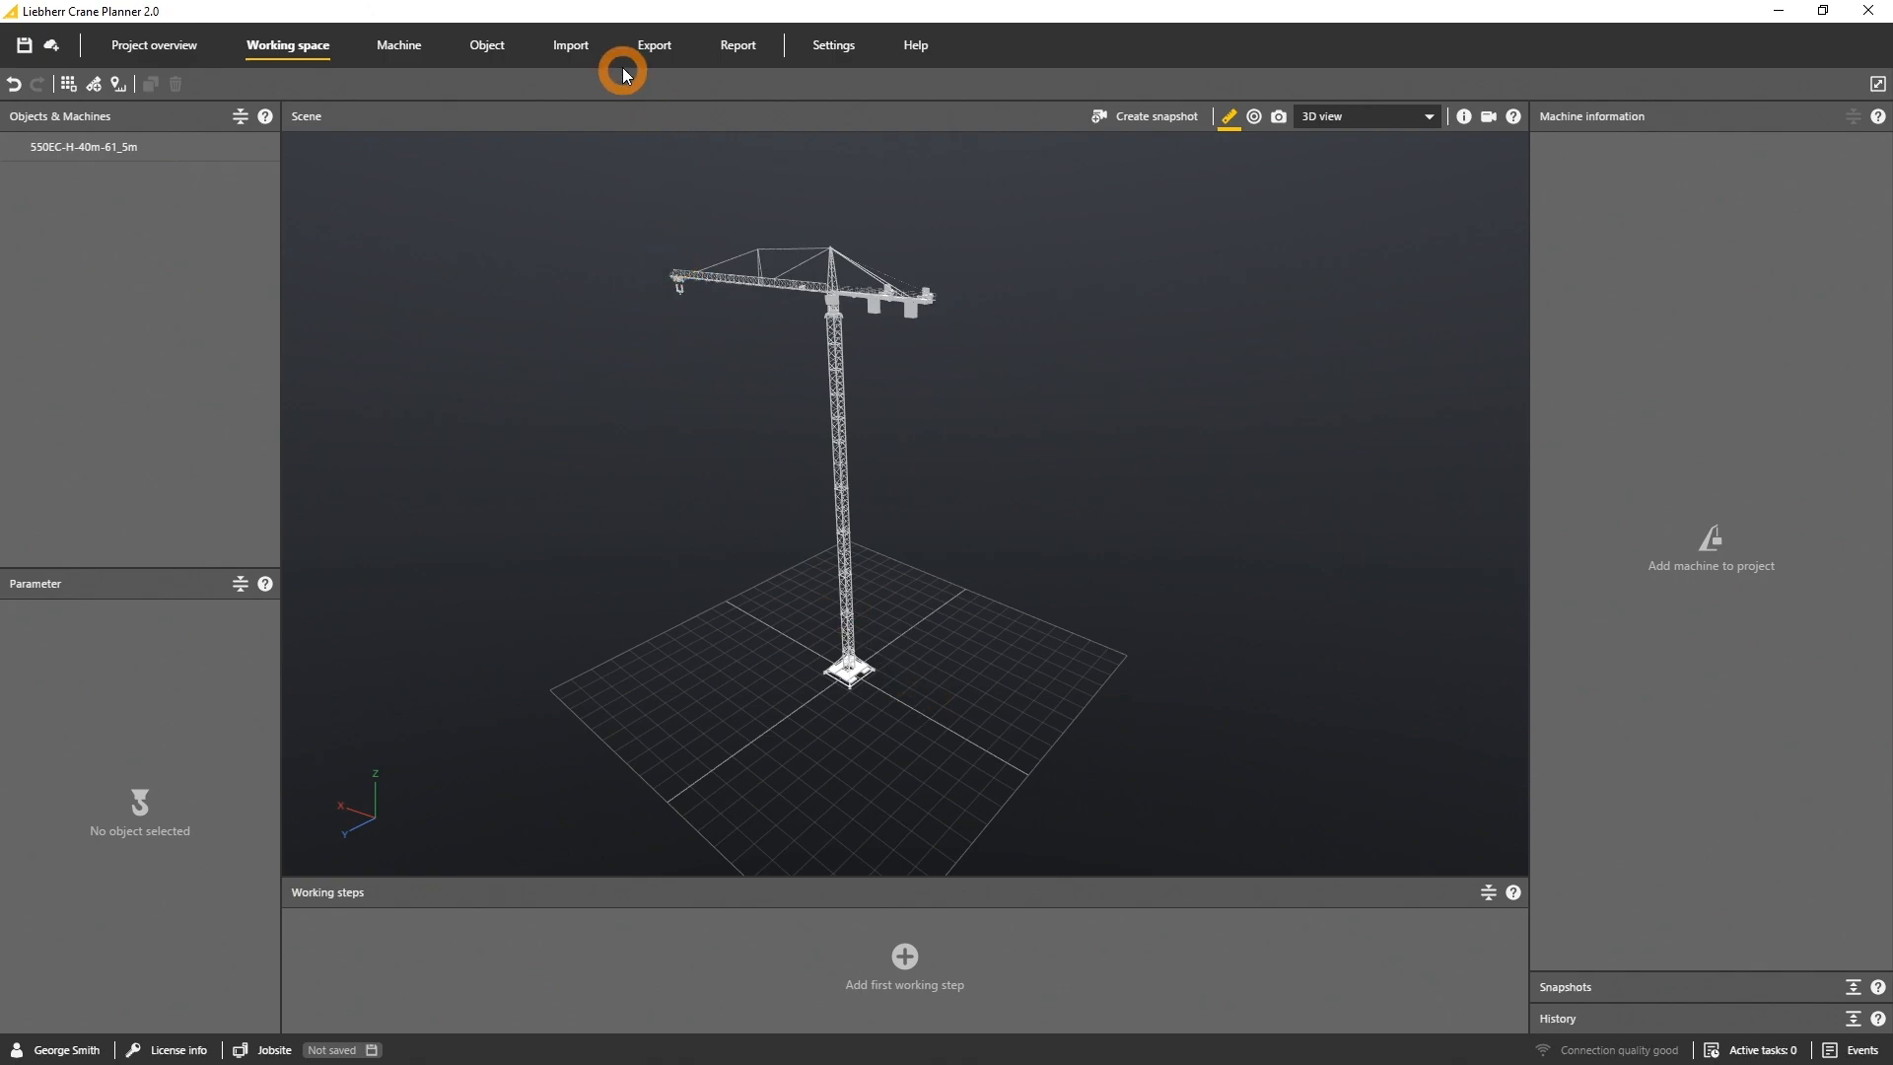
Import Jobsite_BBA.png from Downloads as a ground-level image layer
click(570, 45)
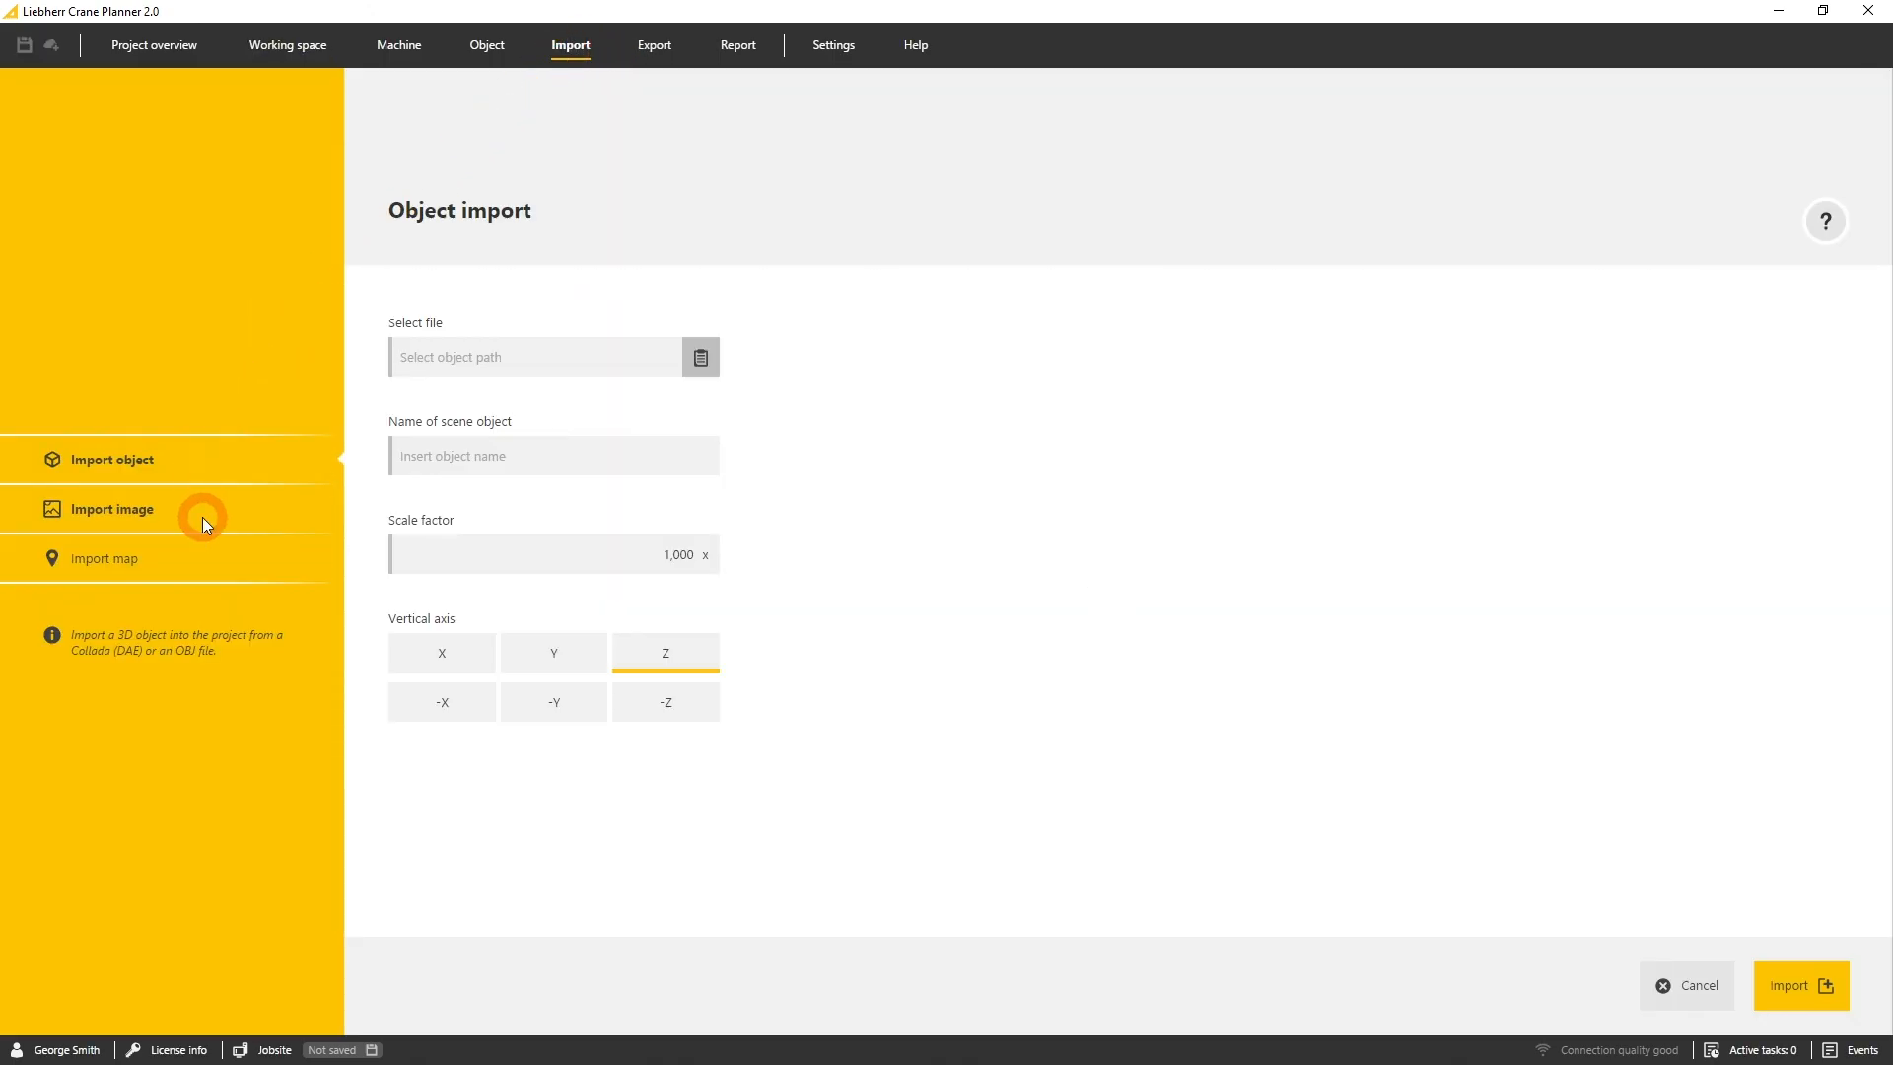
click(110, 509)
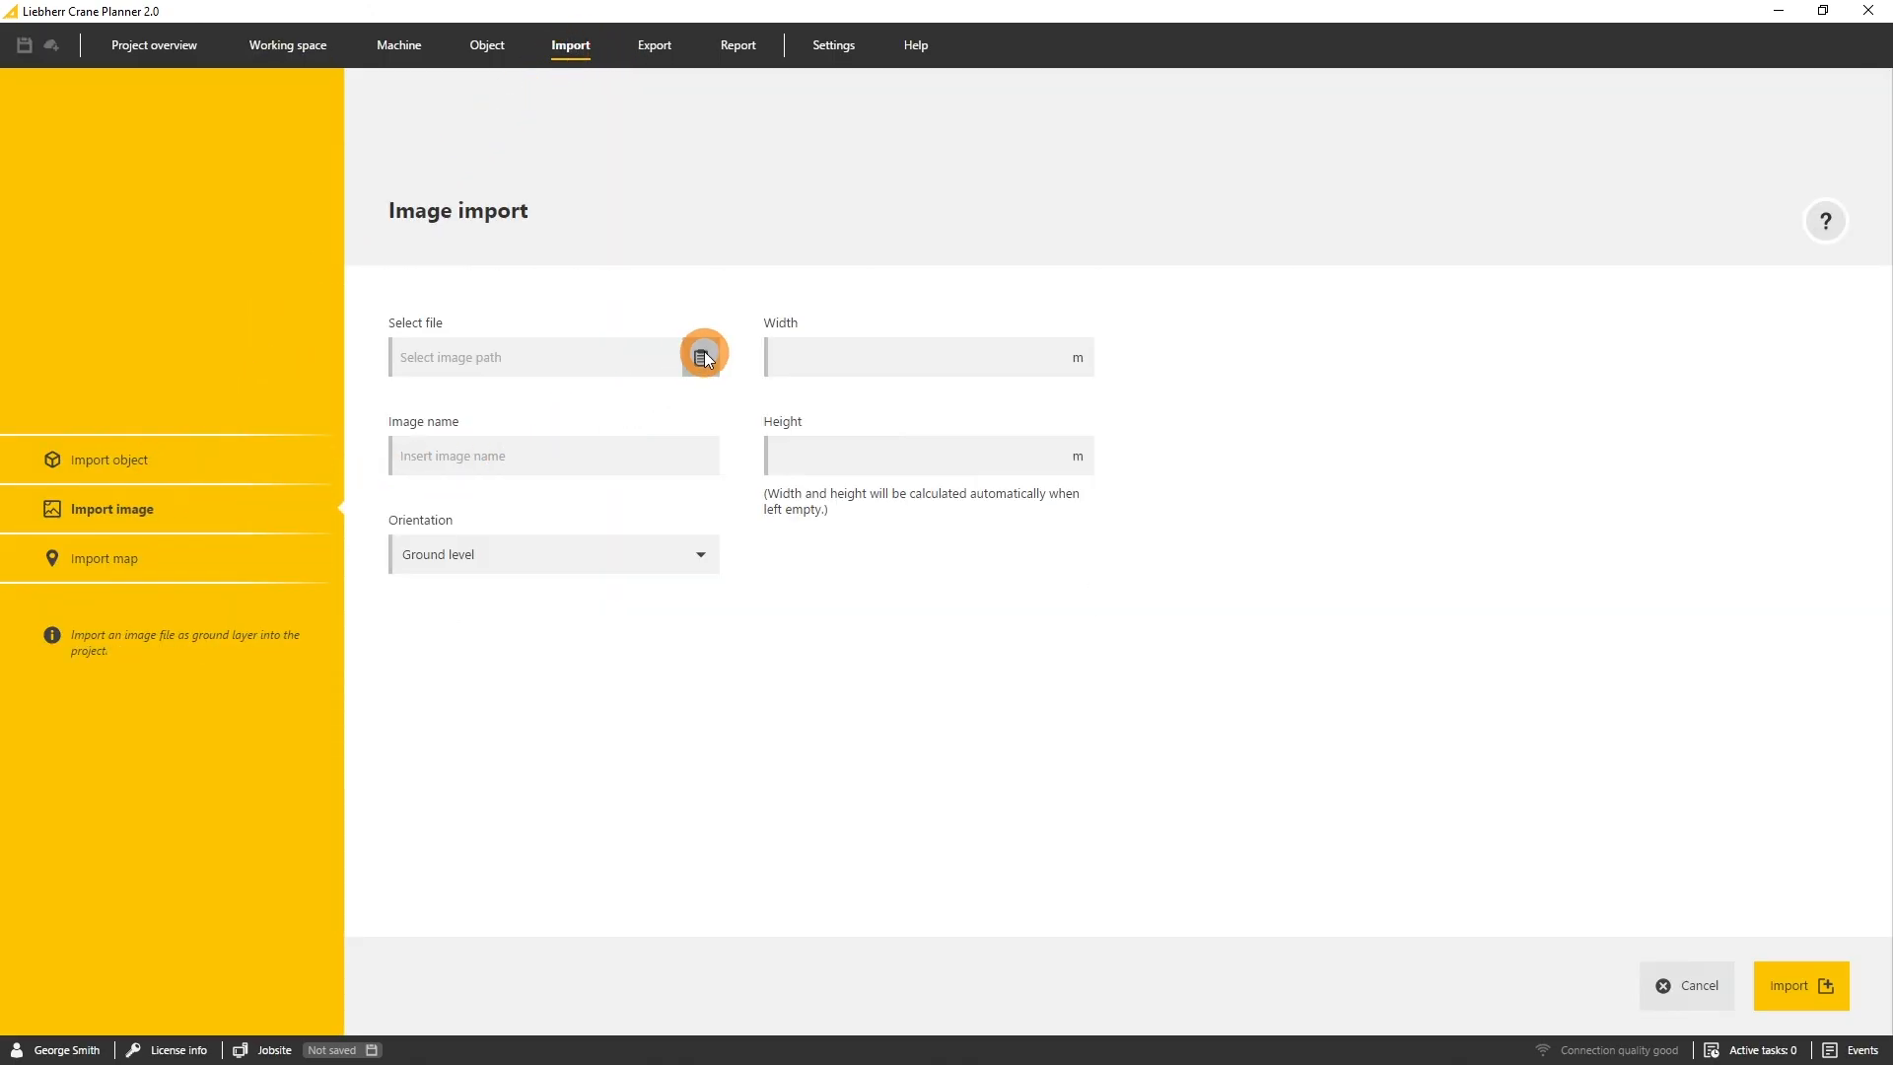
click(702, 357)
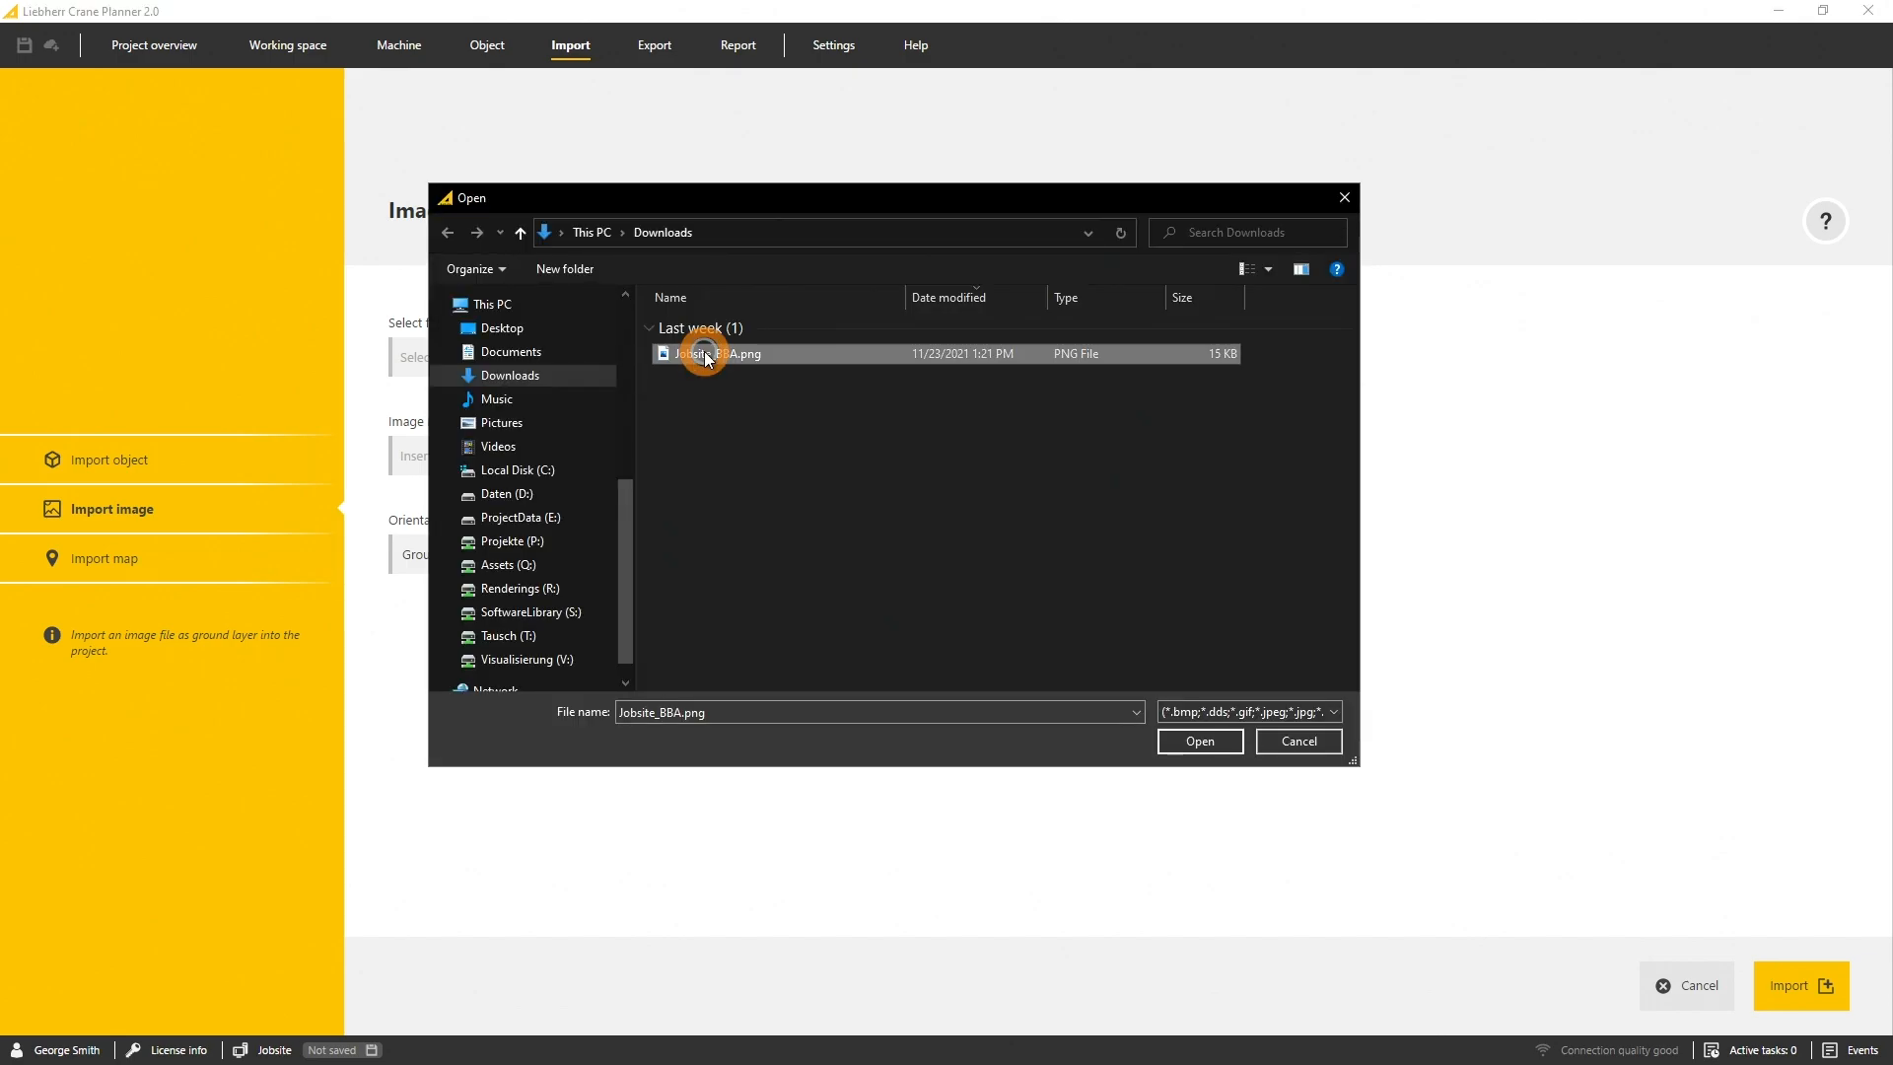
click(1197, 741)
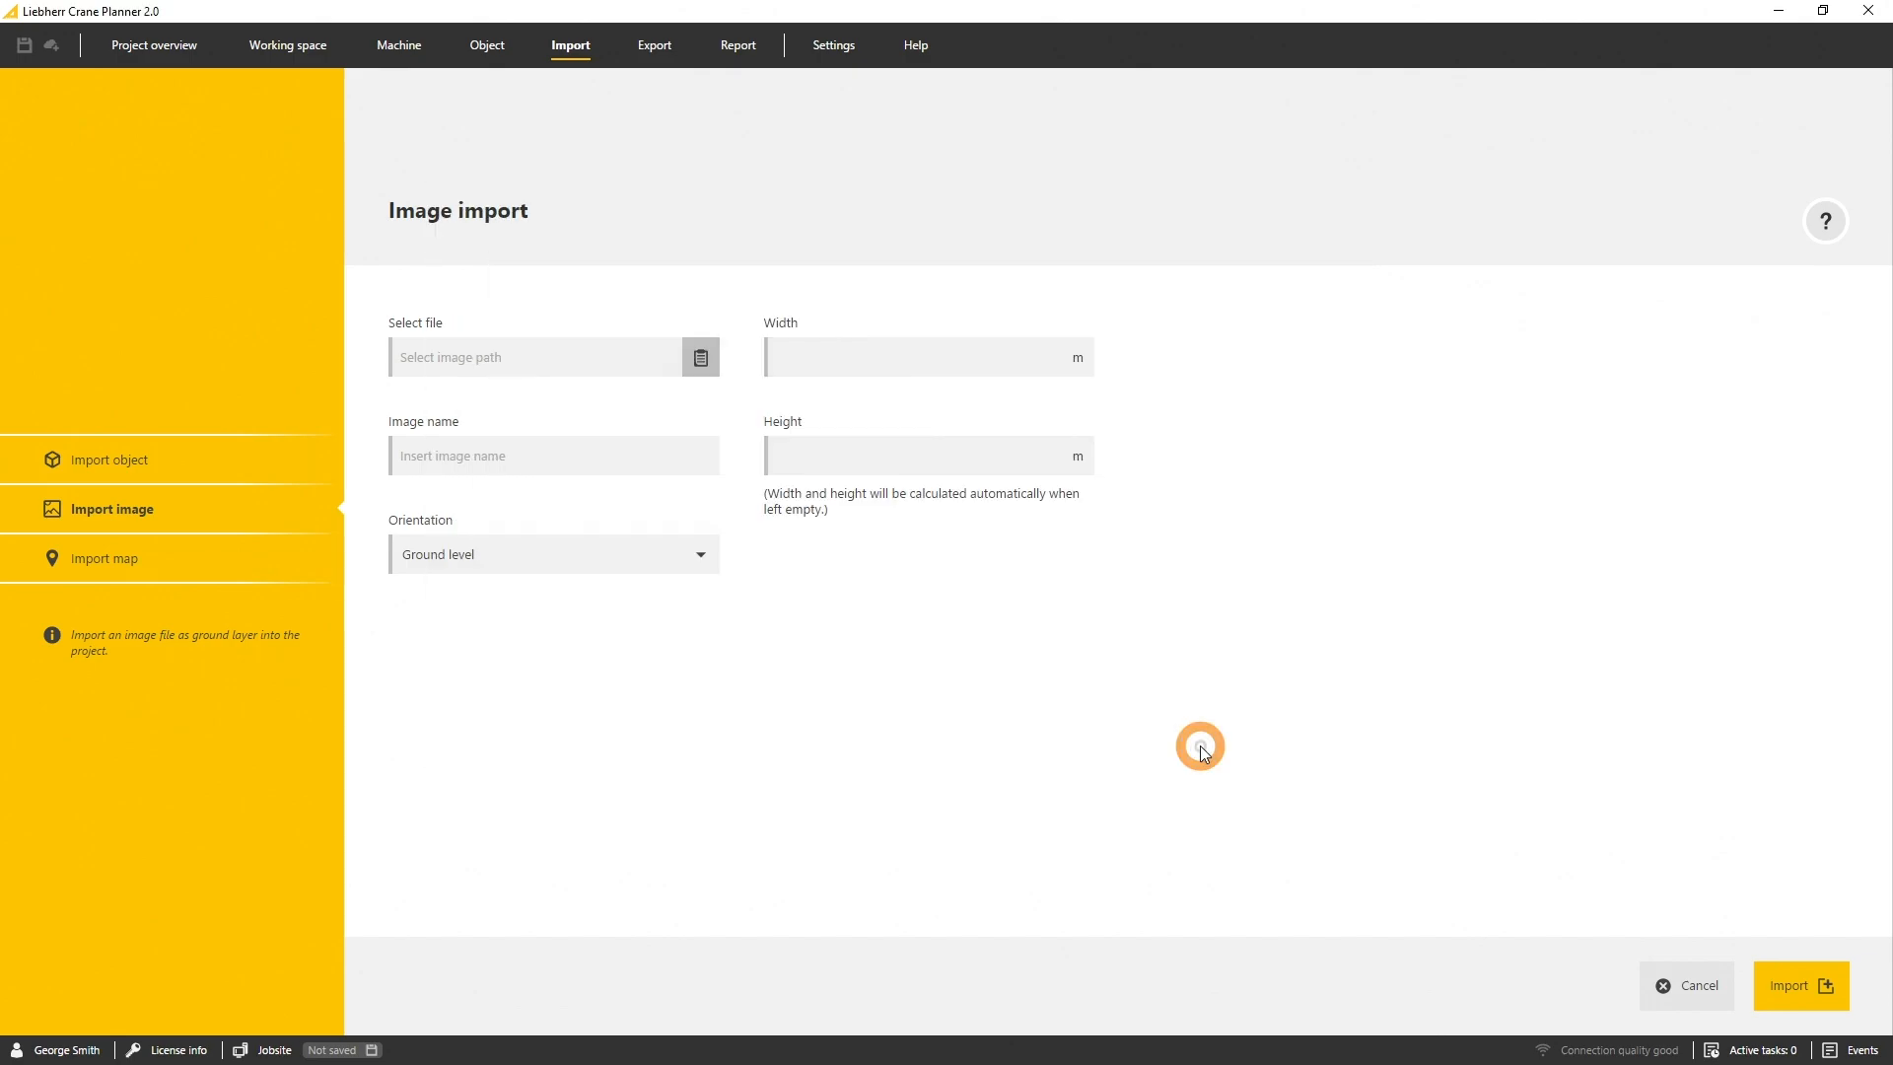
click(698, 357)
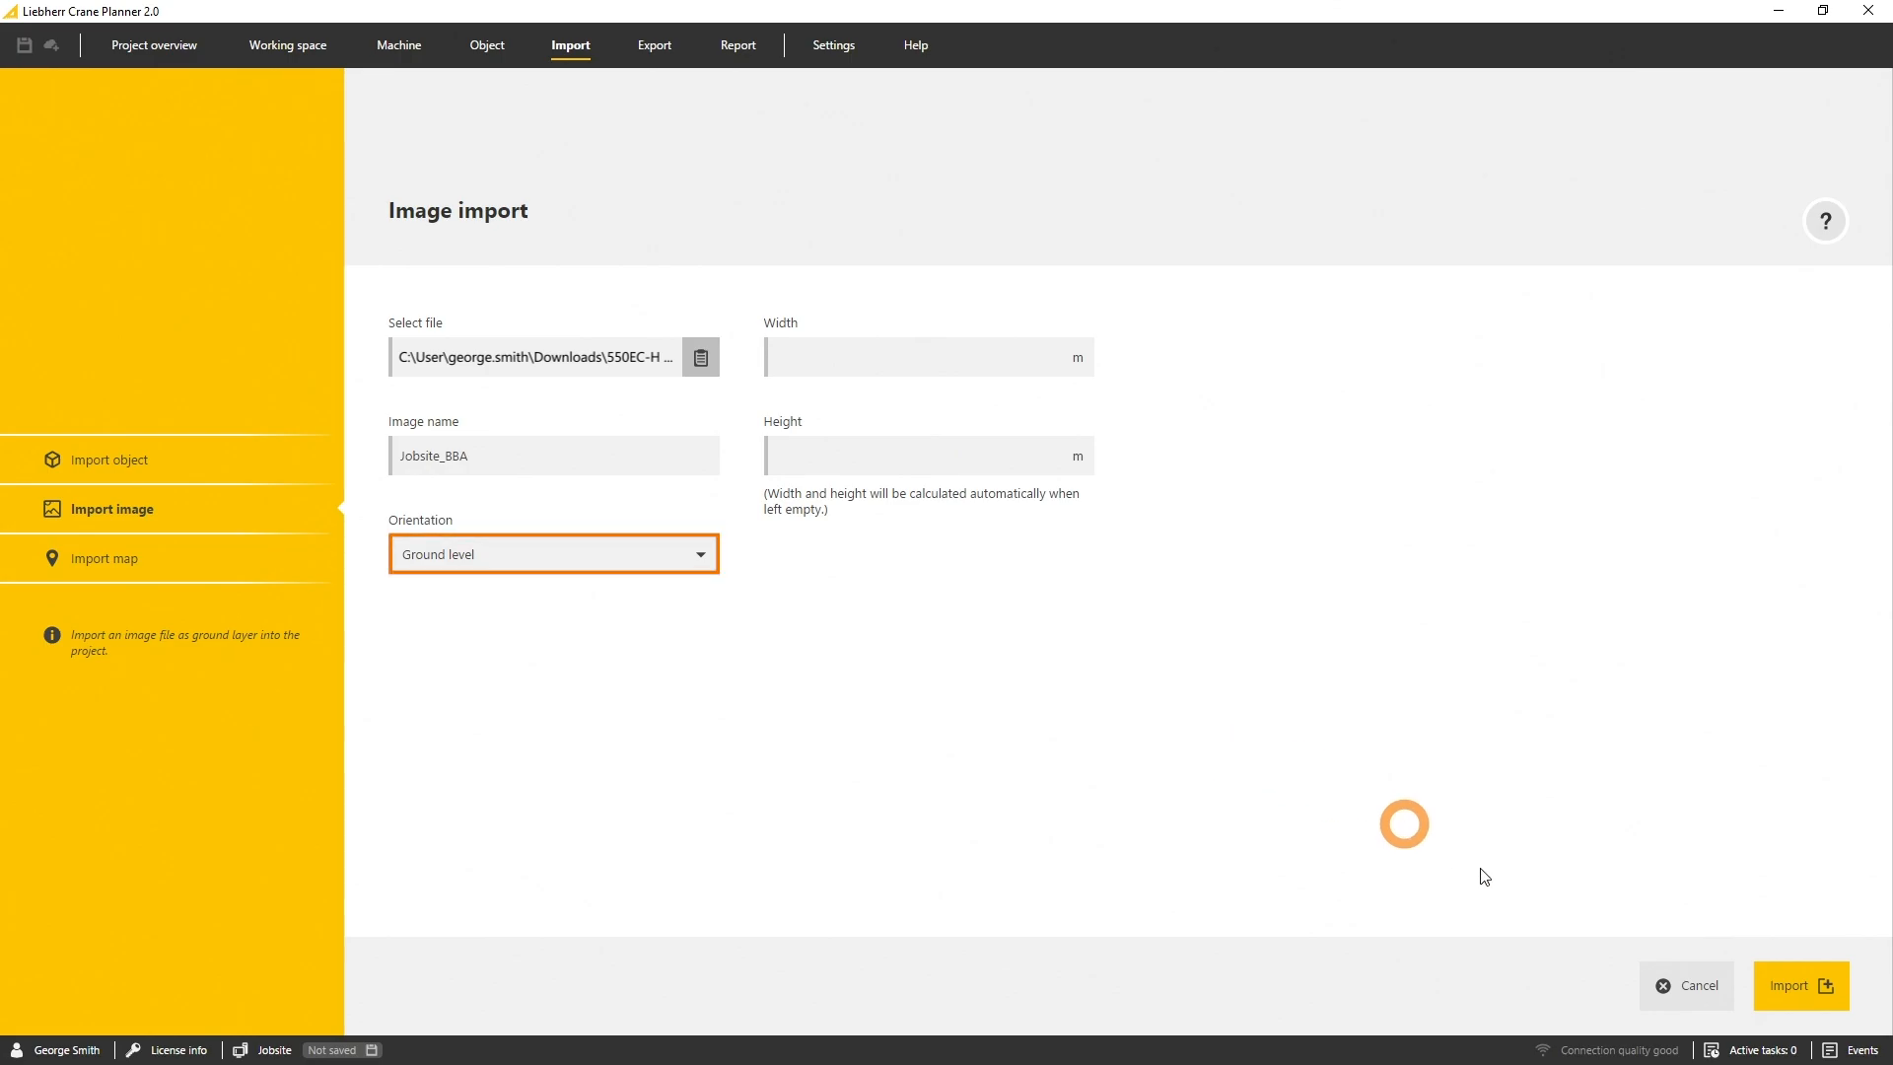
click(1799, 986)
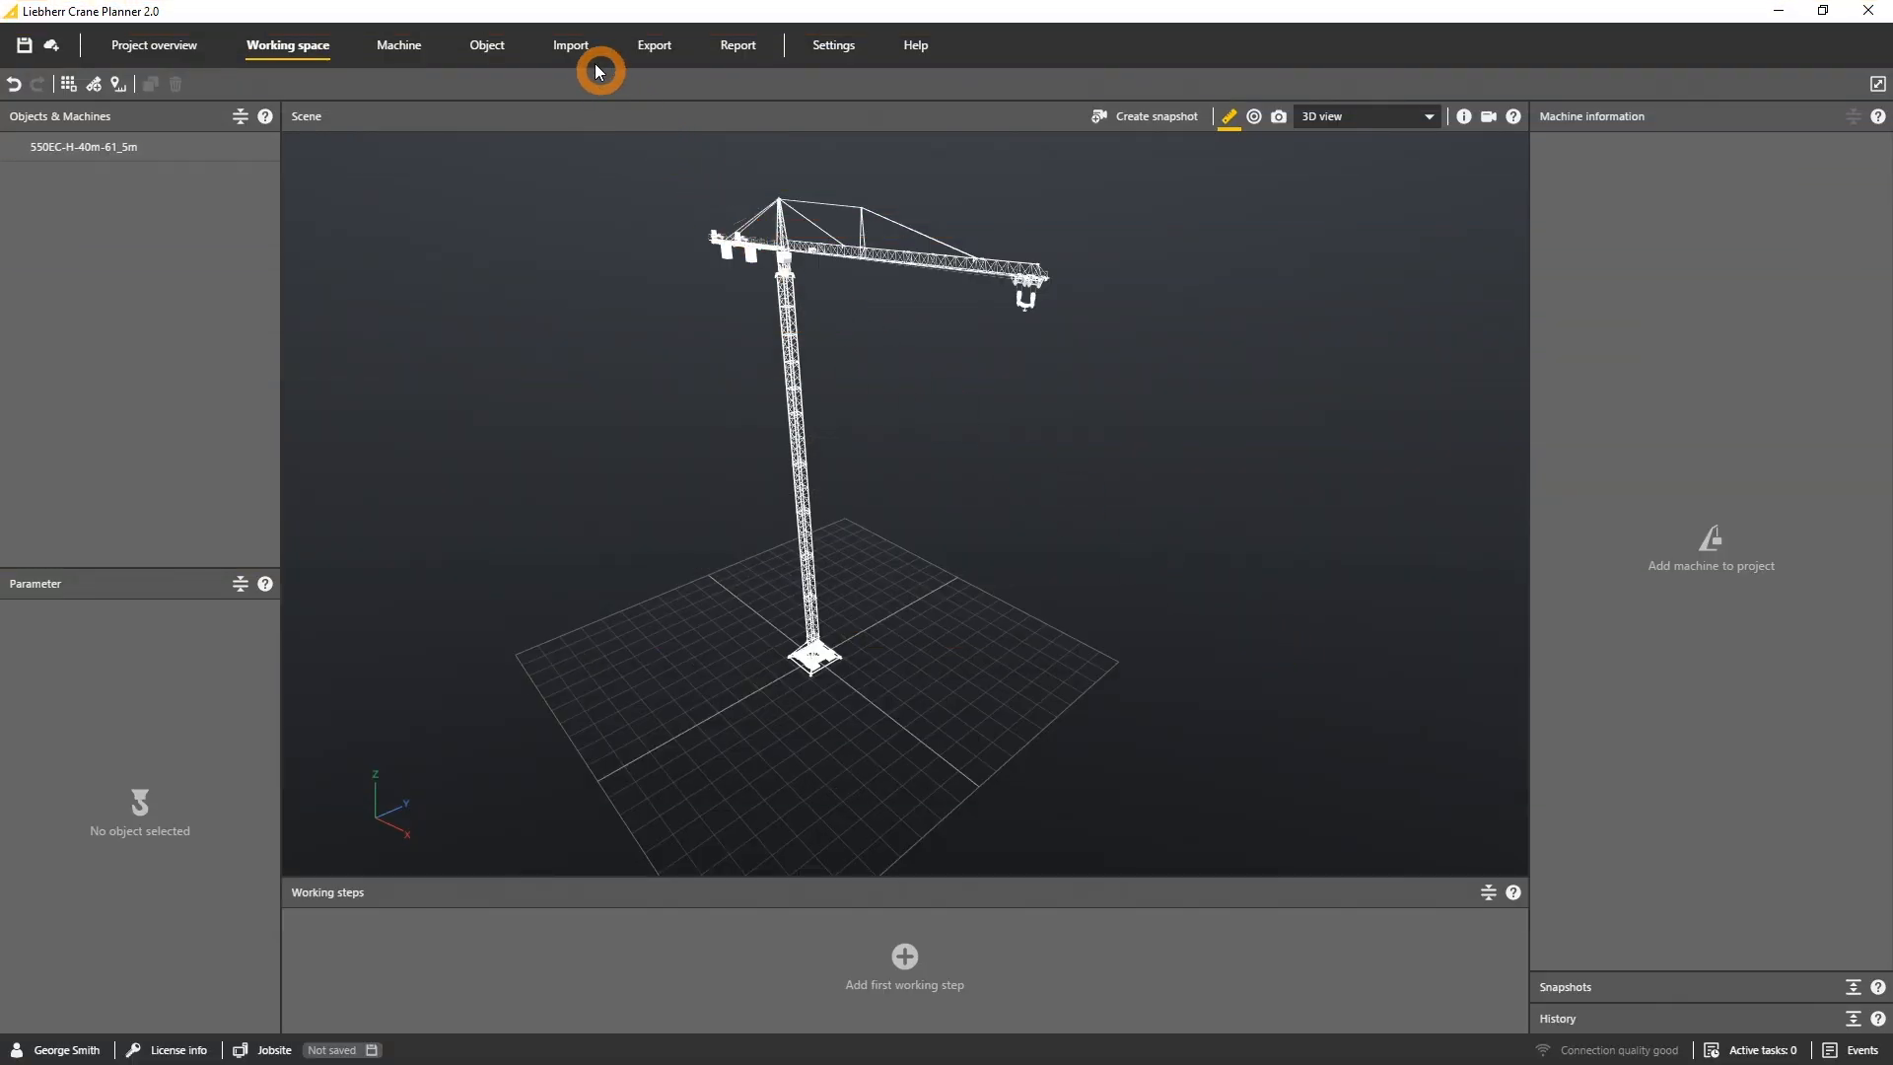
Search the map import for Hauptbahnhof and jump to Berlin Hauptbahnhof HBF
click(570, 45)
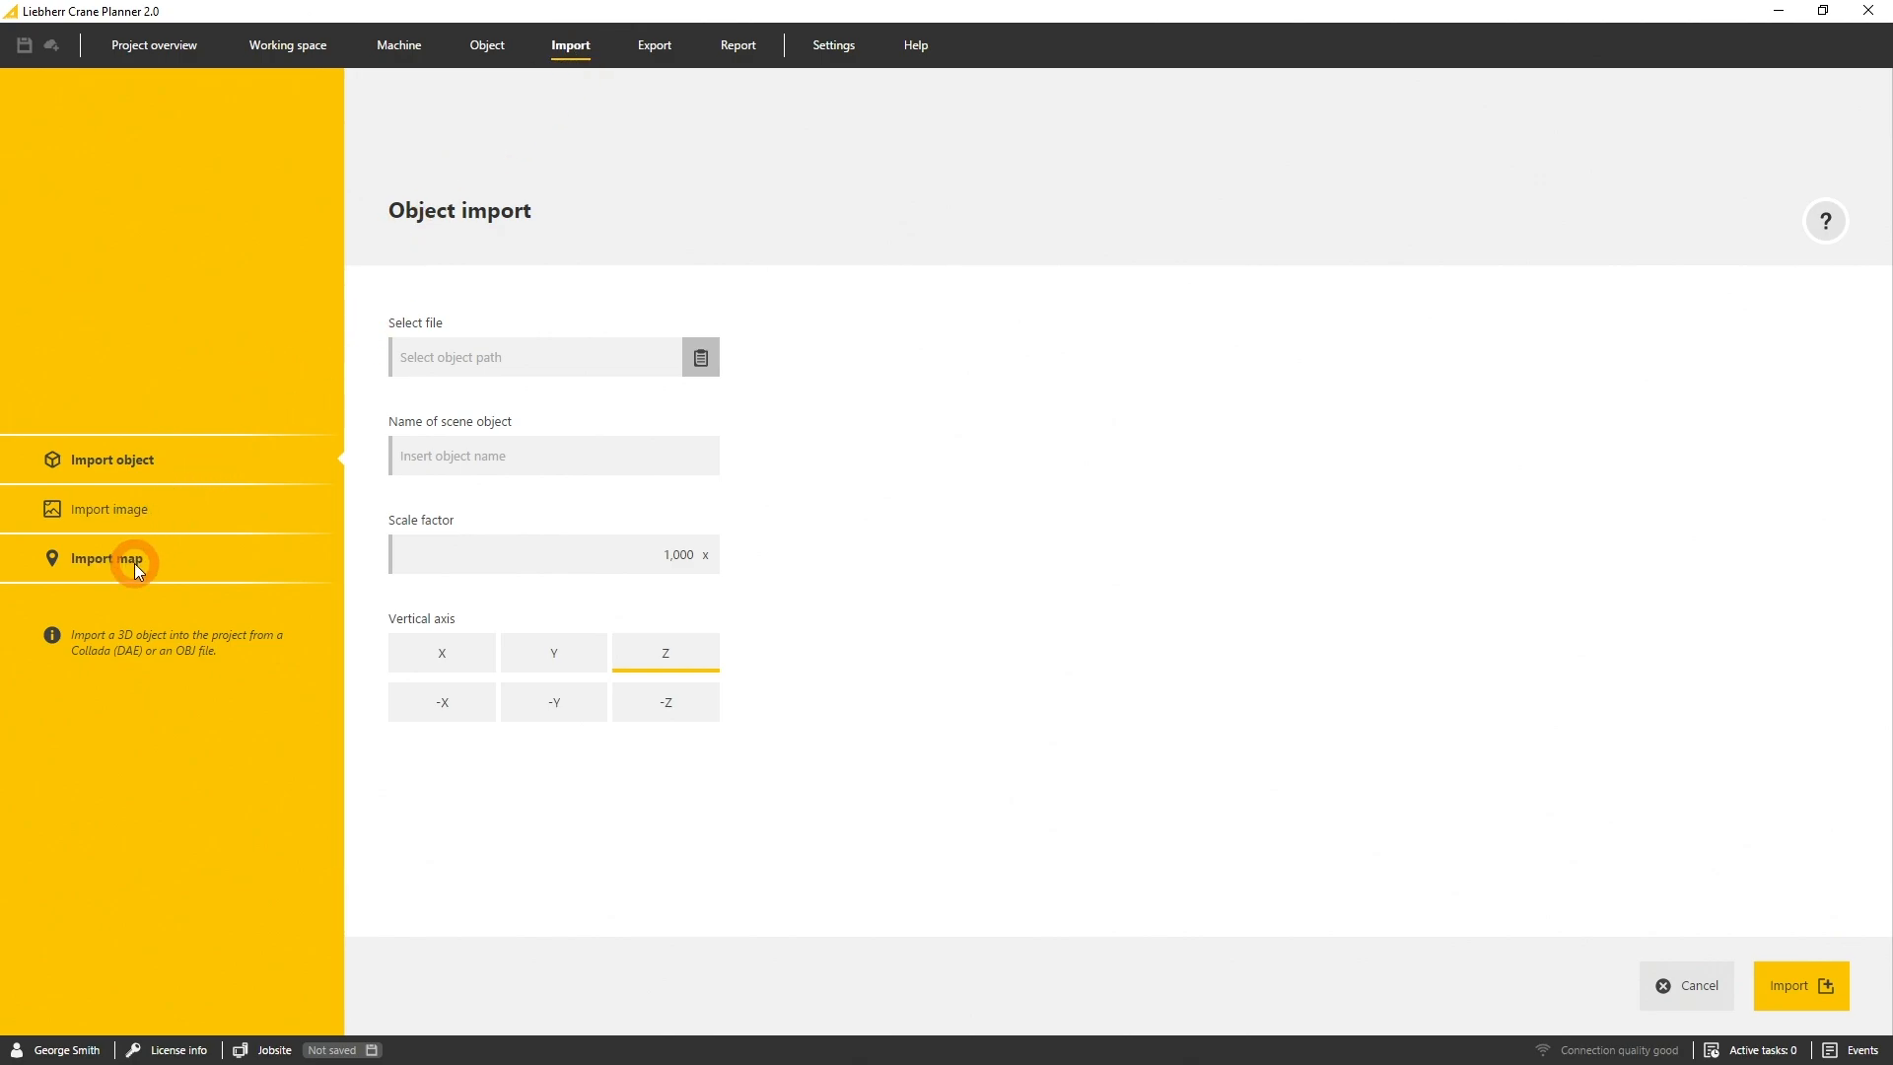
click(107, 558)
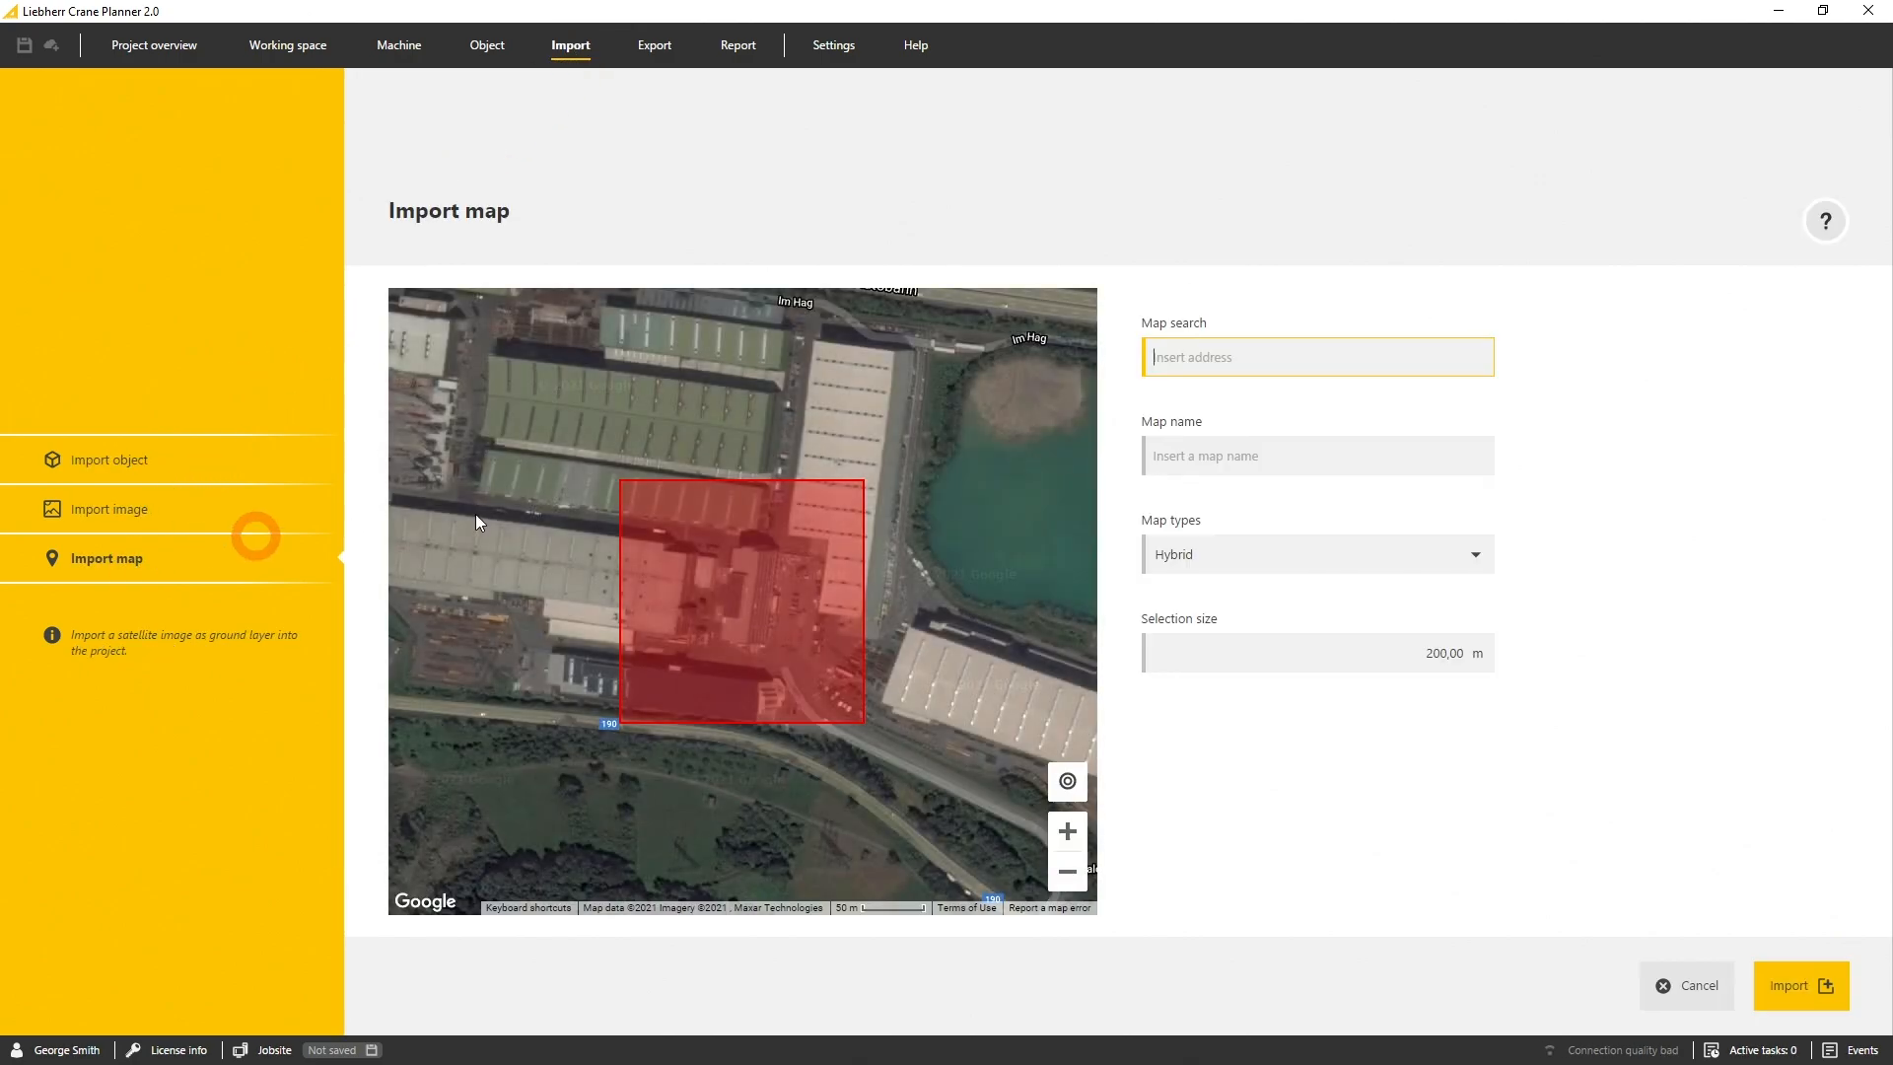
click(1315, 356)
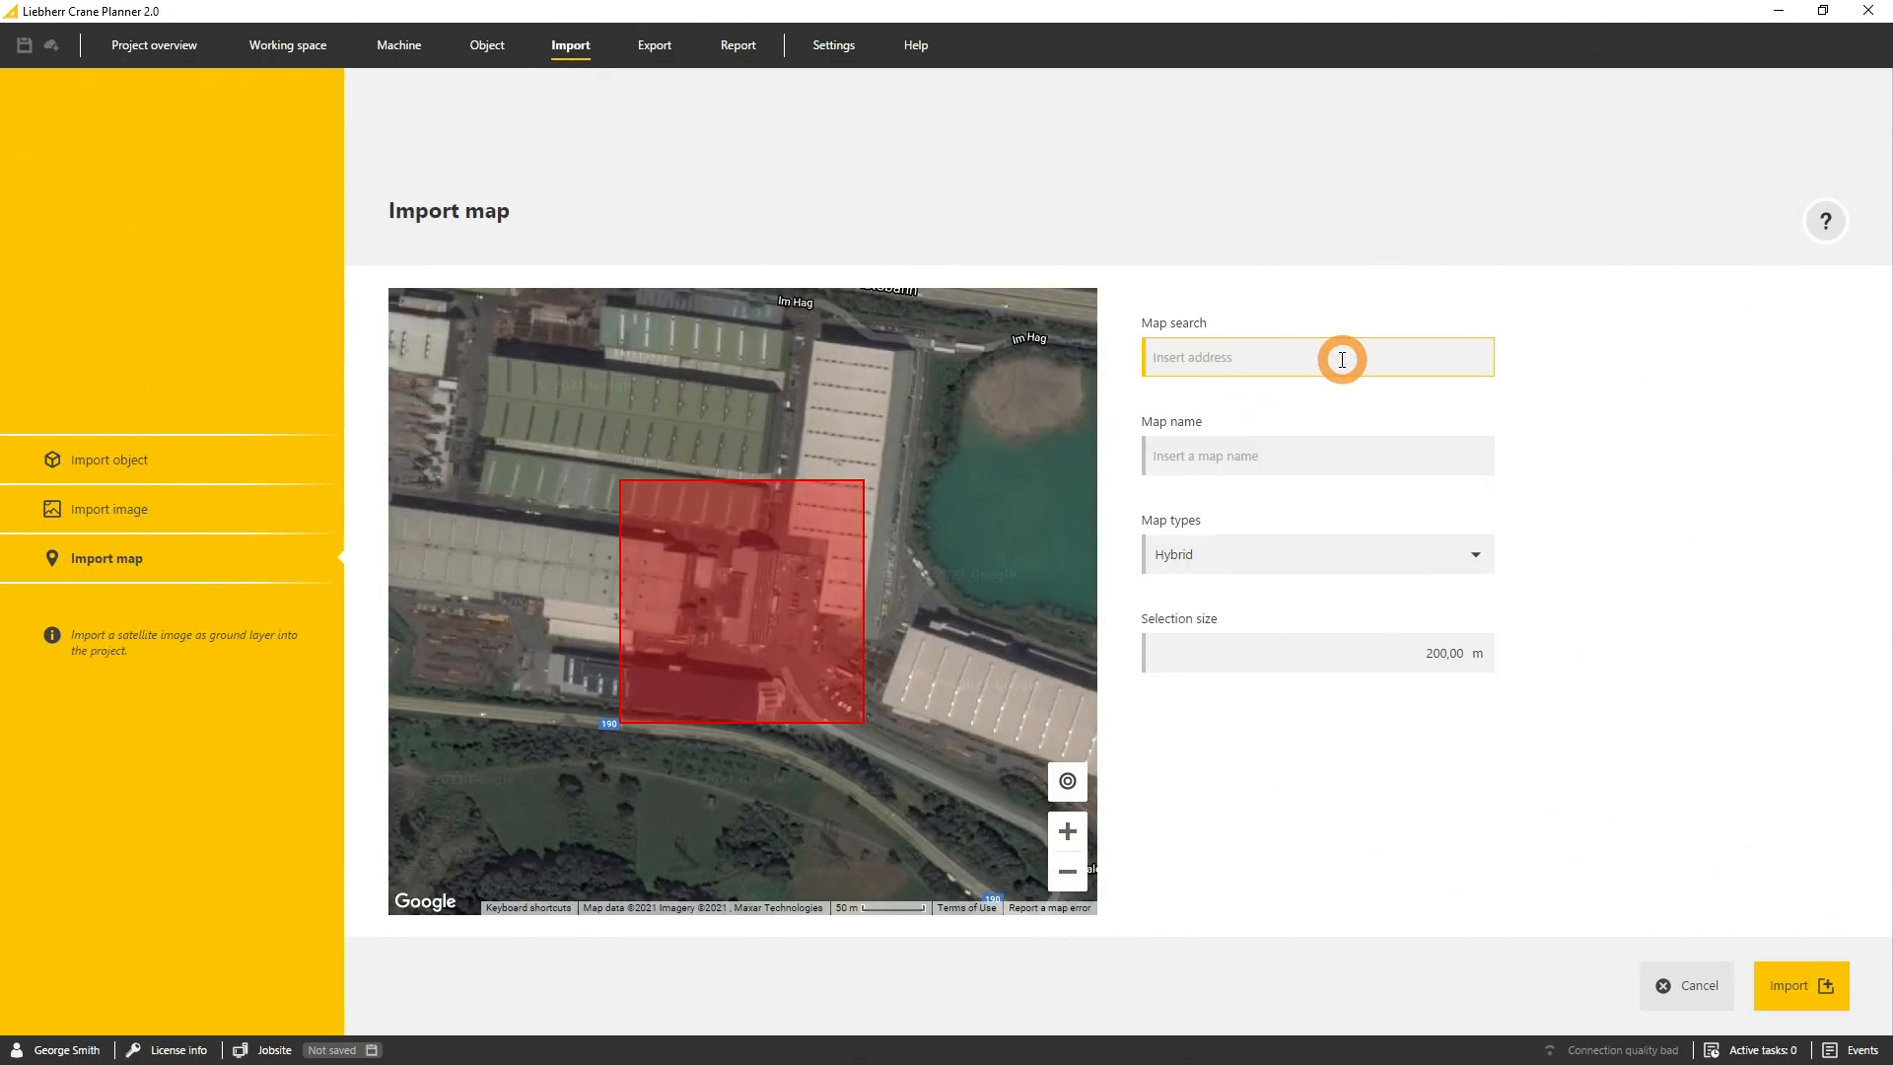
text(Hauptbahnh)
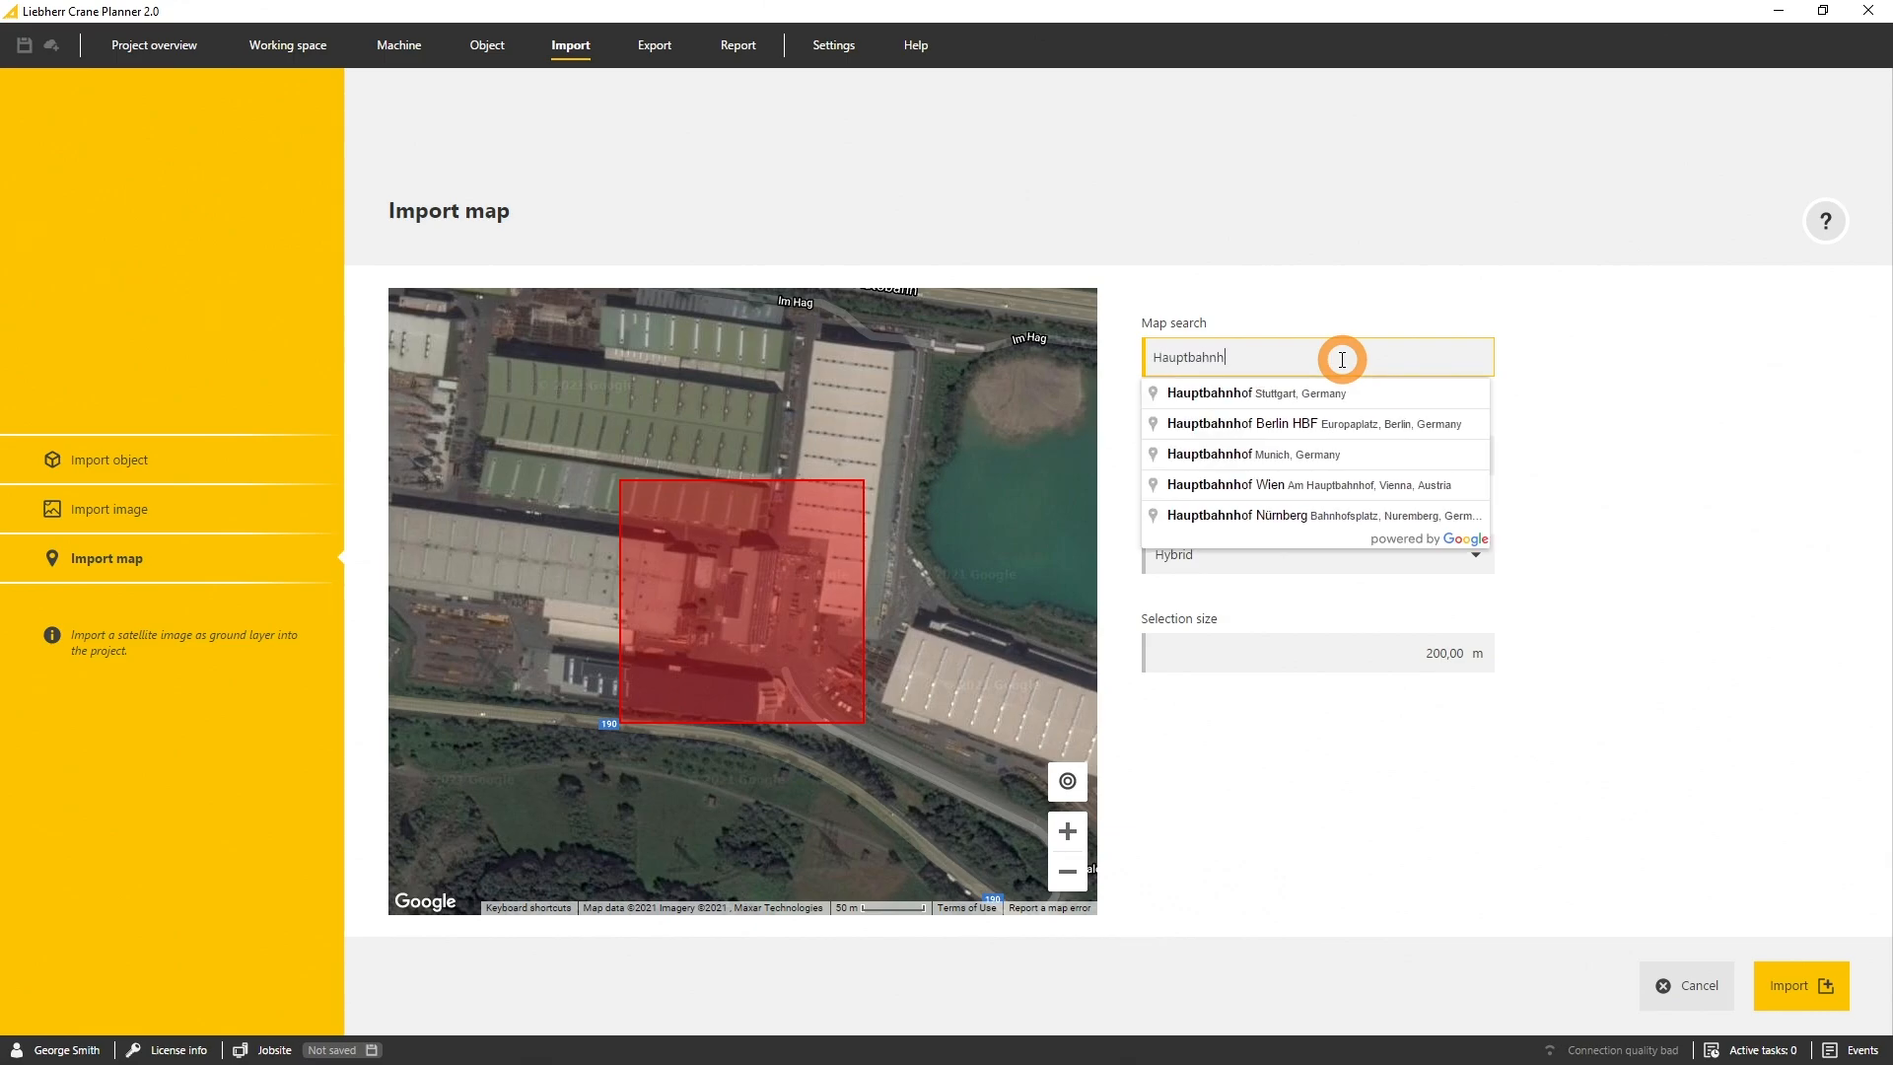
text(of)
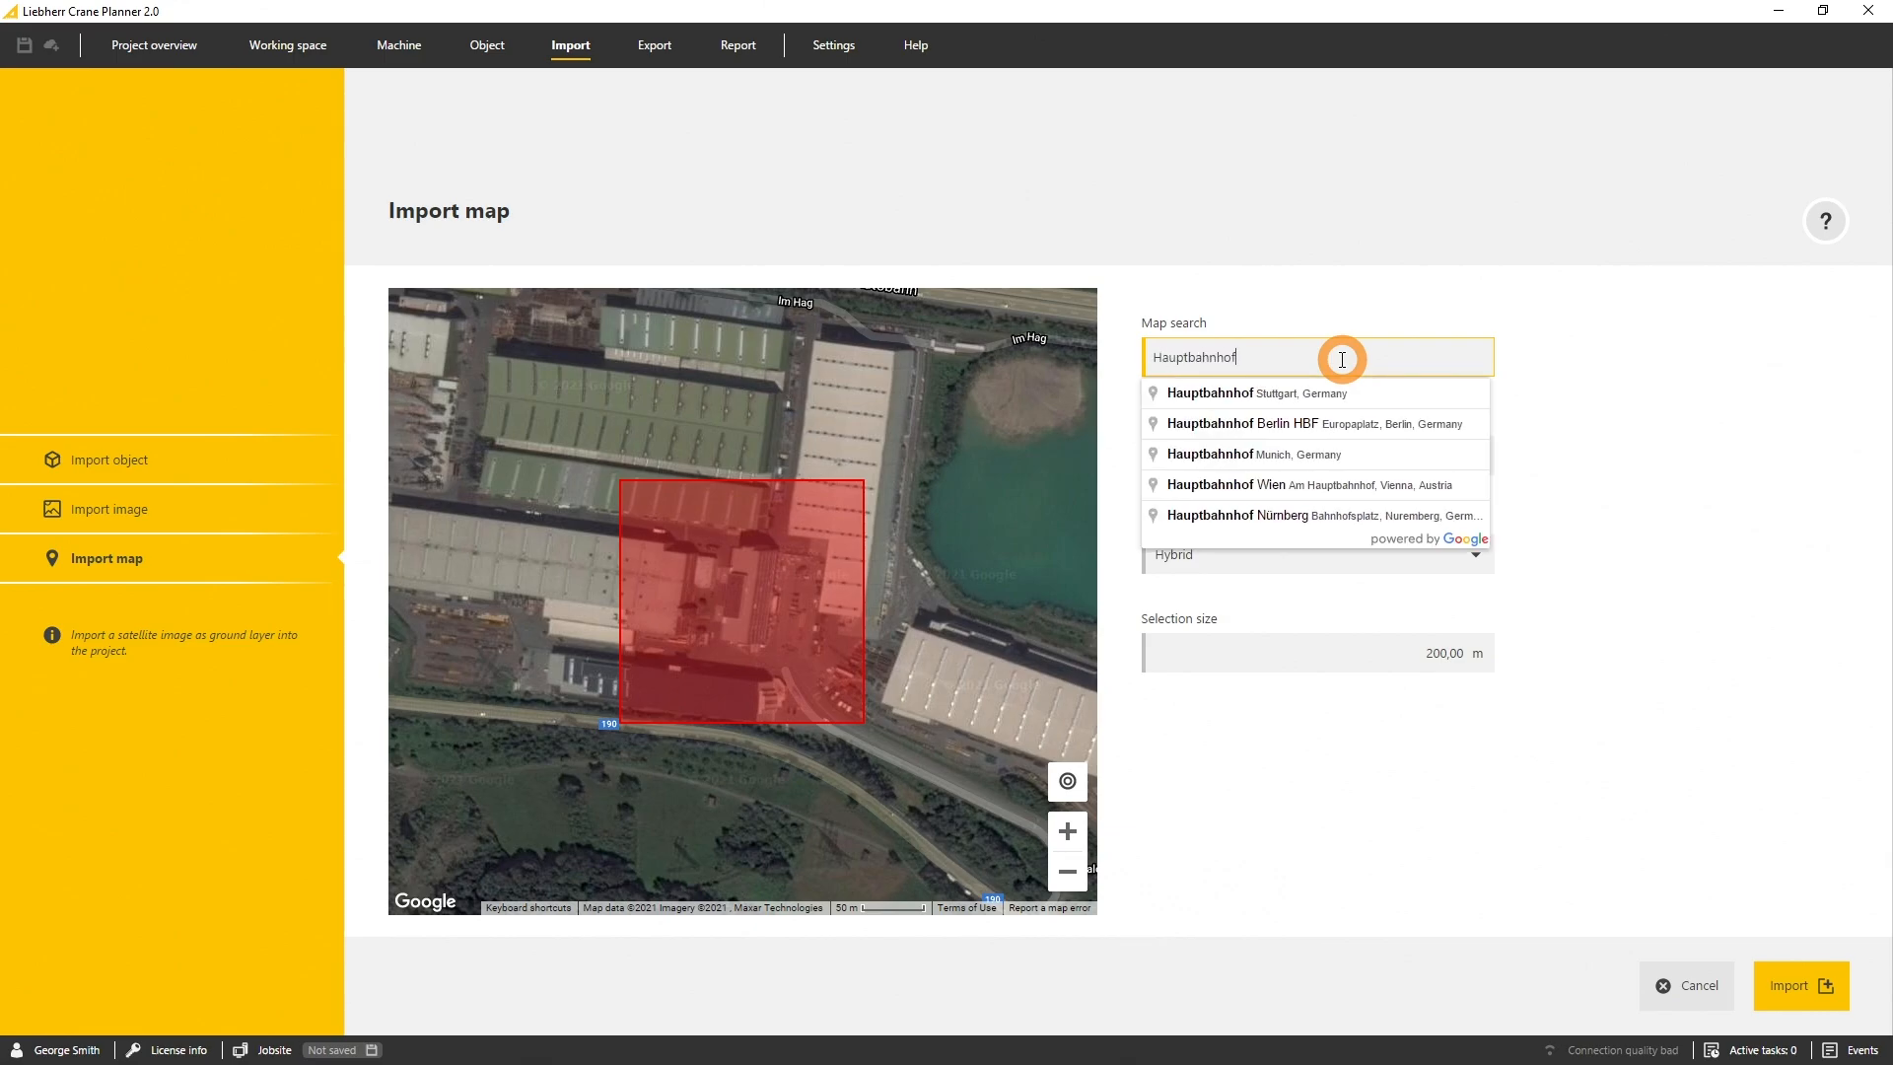
click(1279, 424)
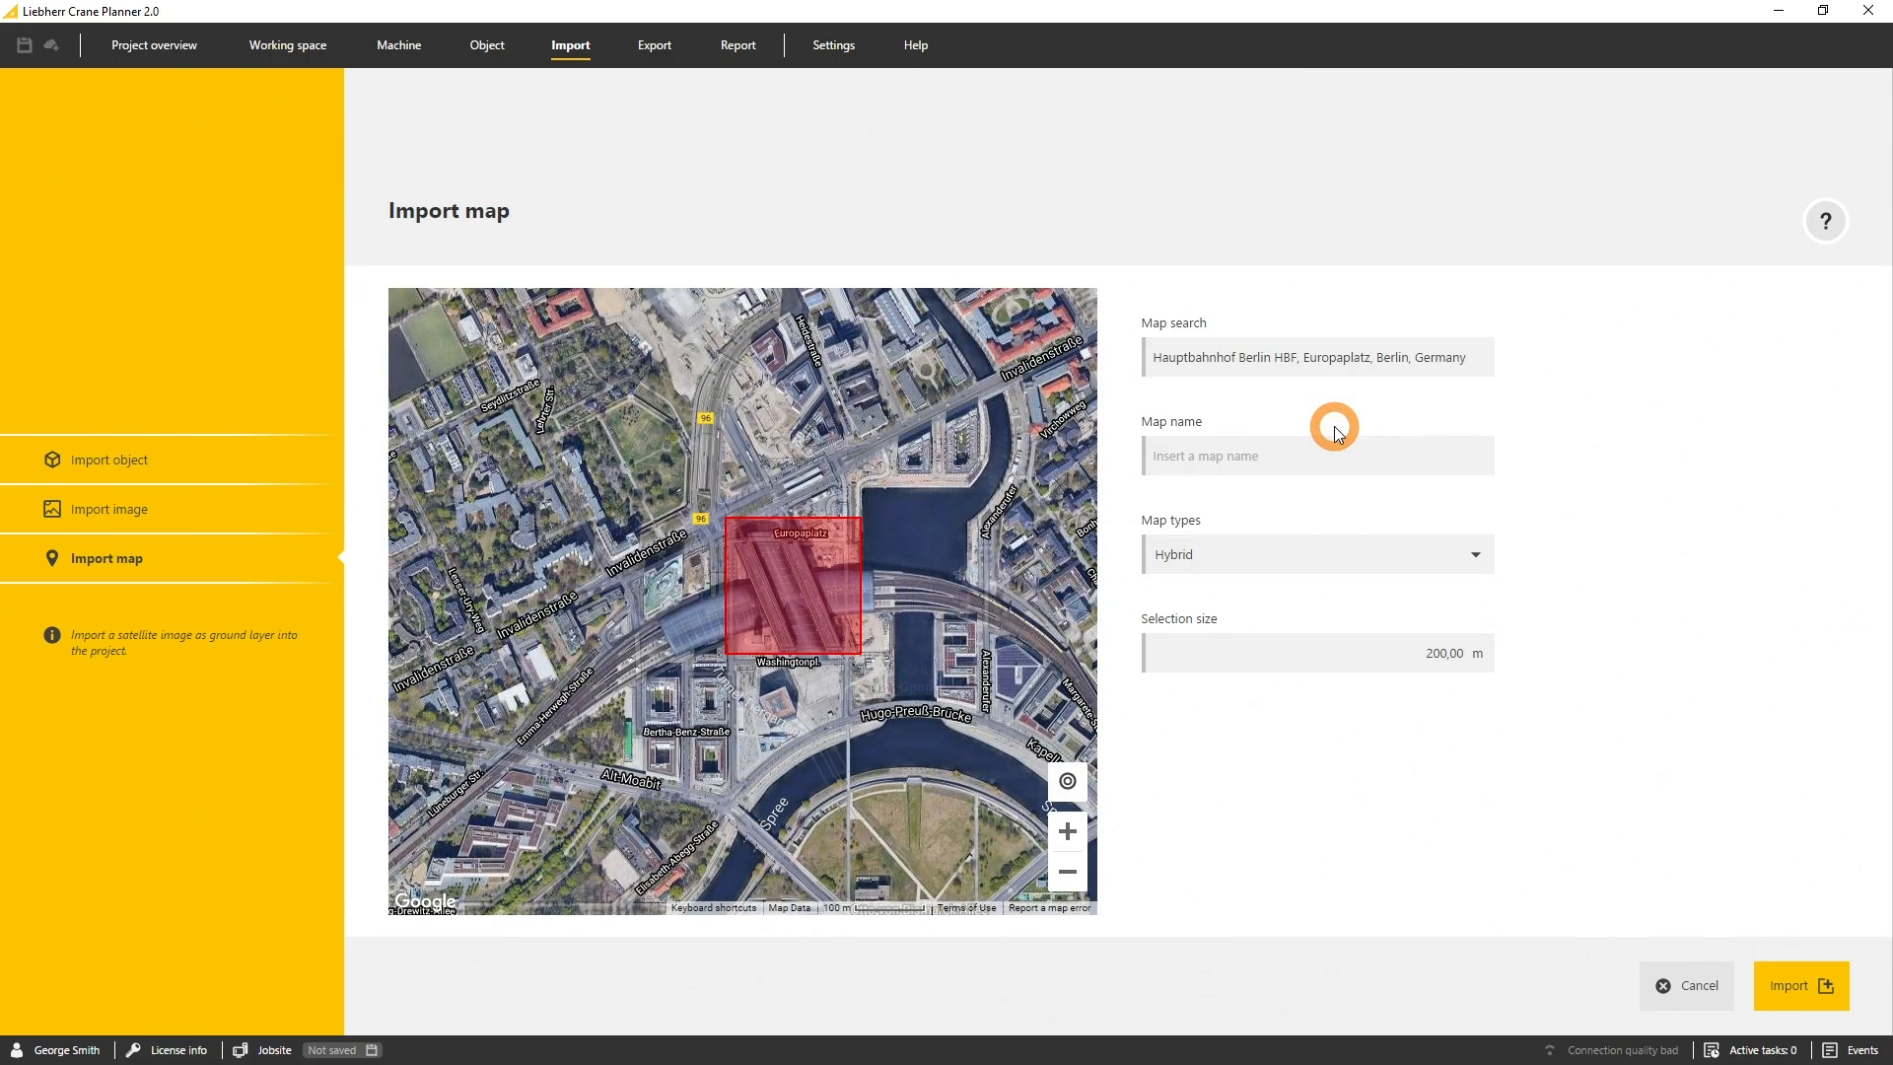
Set the selection size to 500 m and place the square over Europacity
click(1315, 653)
text(500)
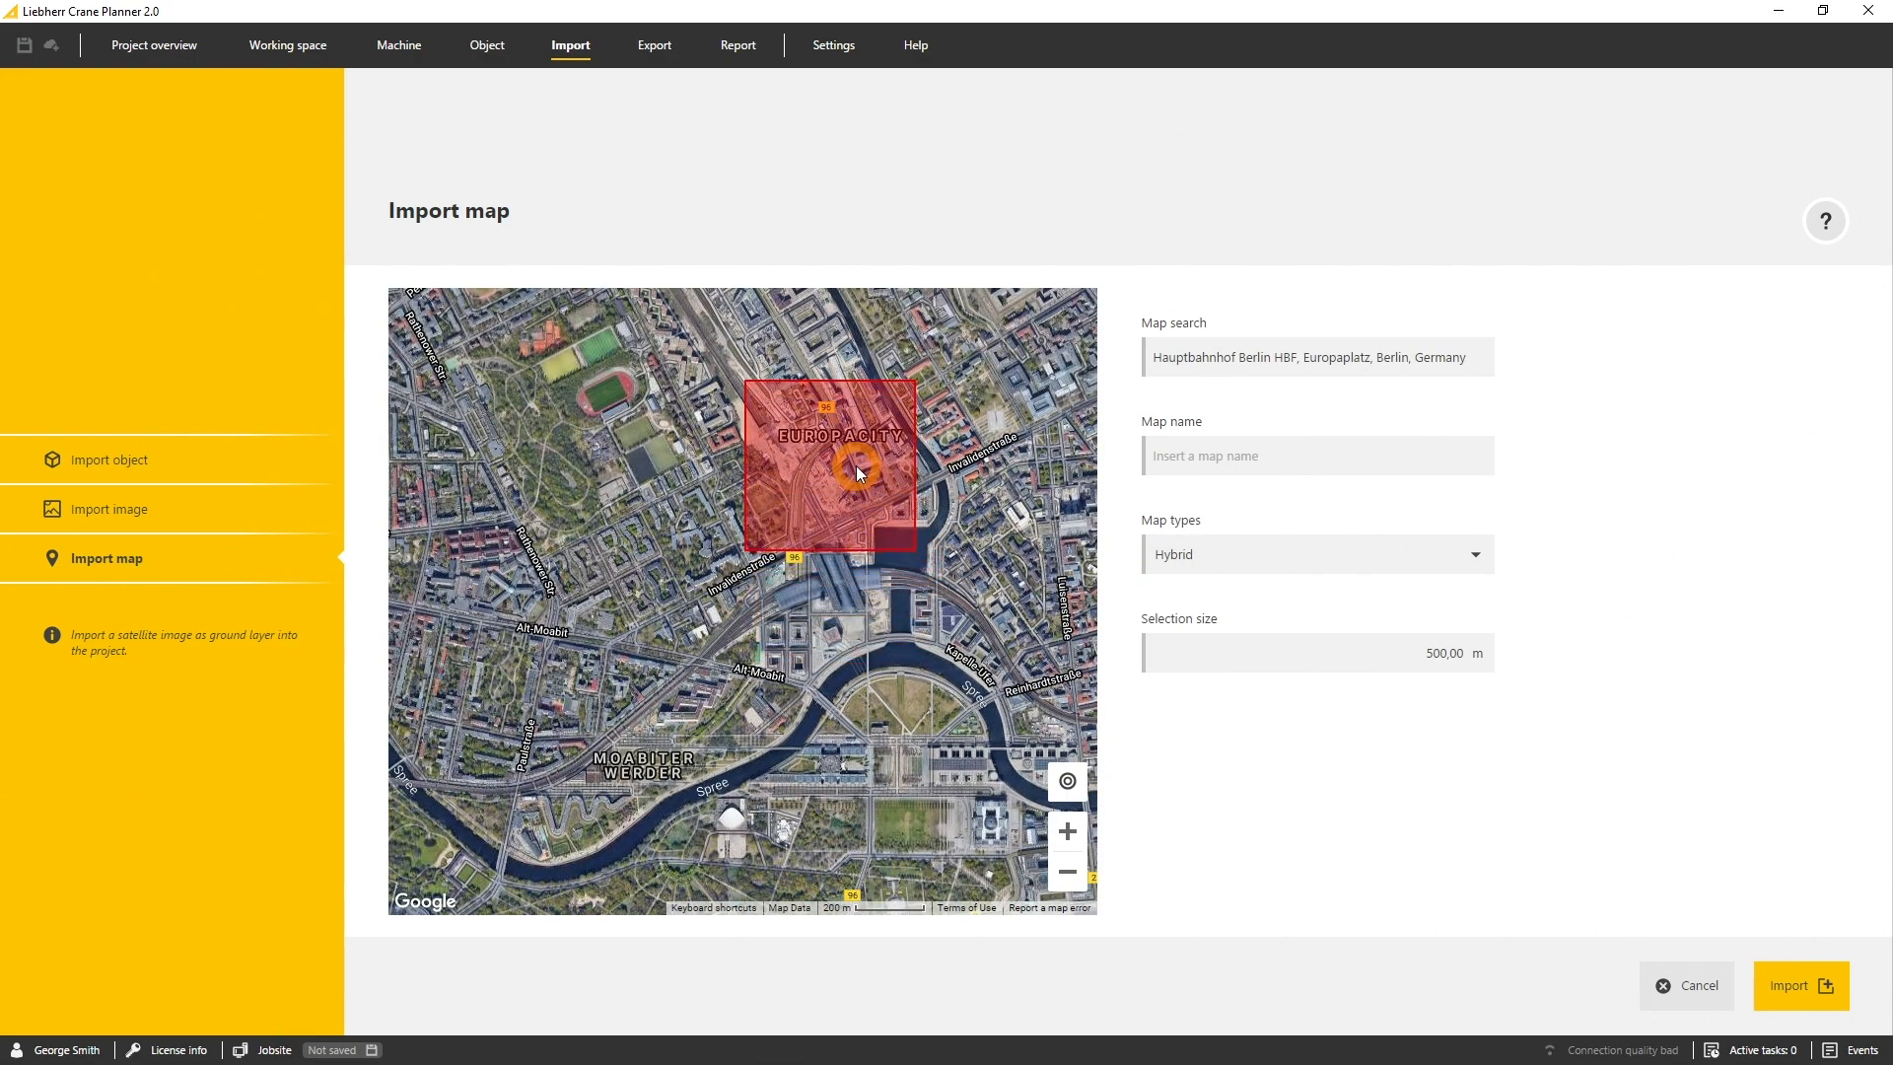
click(1799, 986)
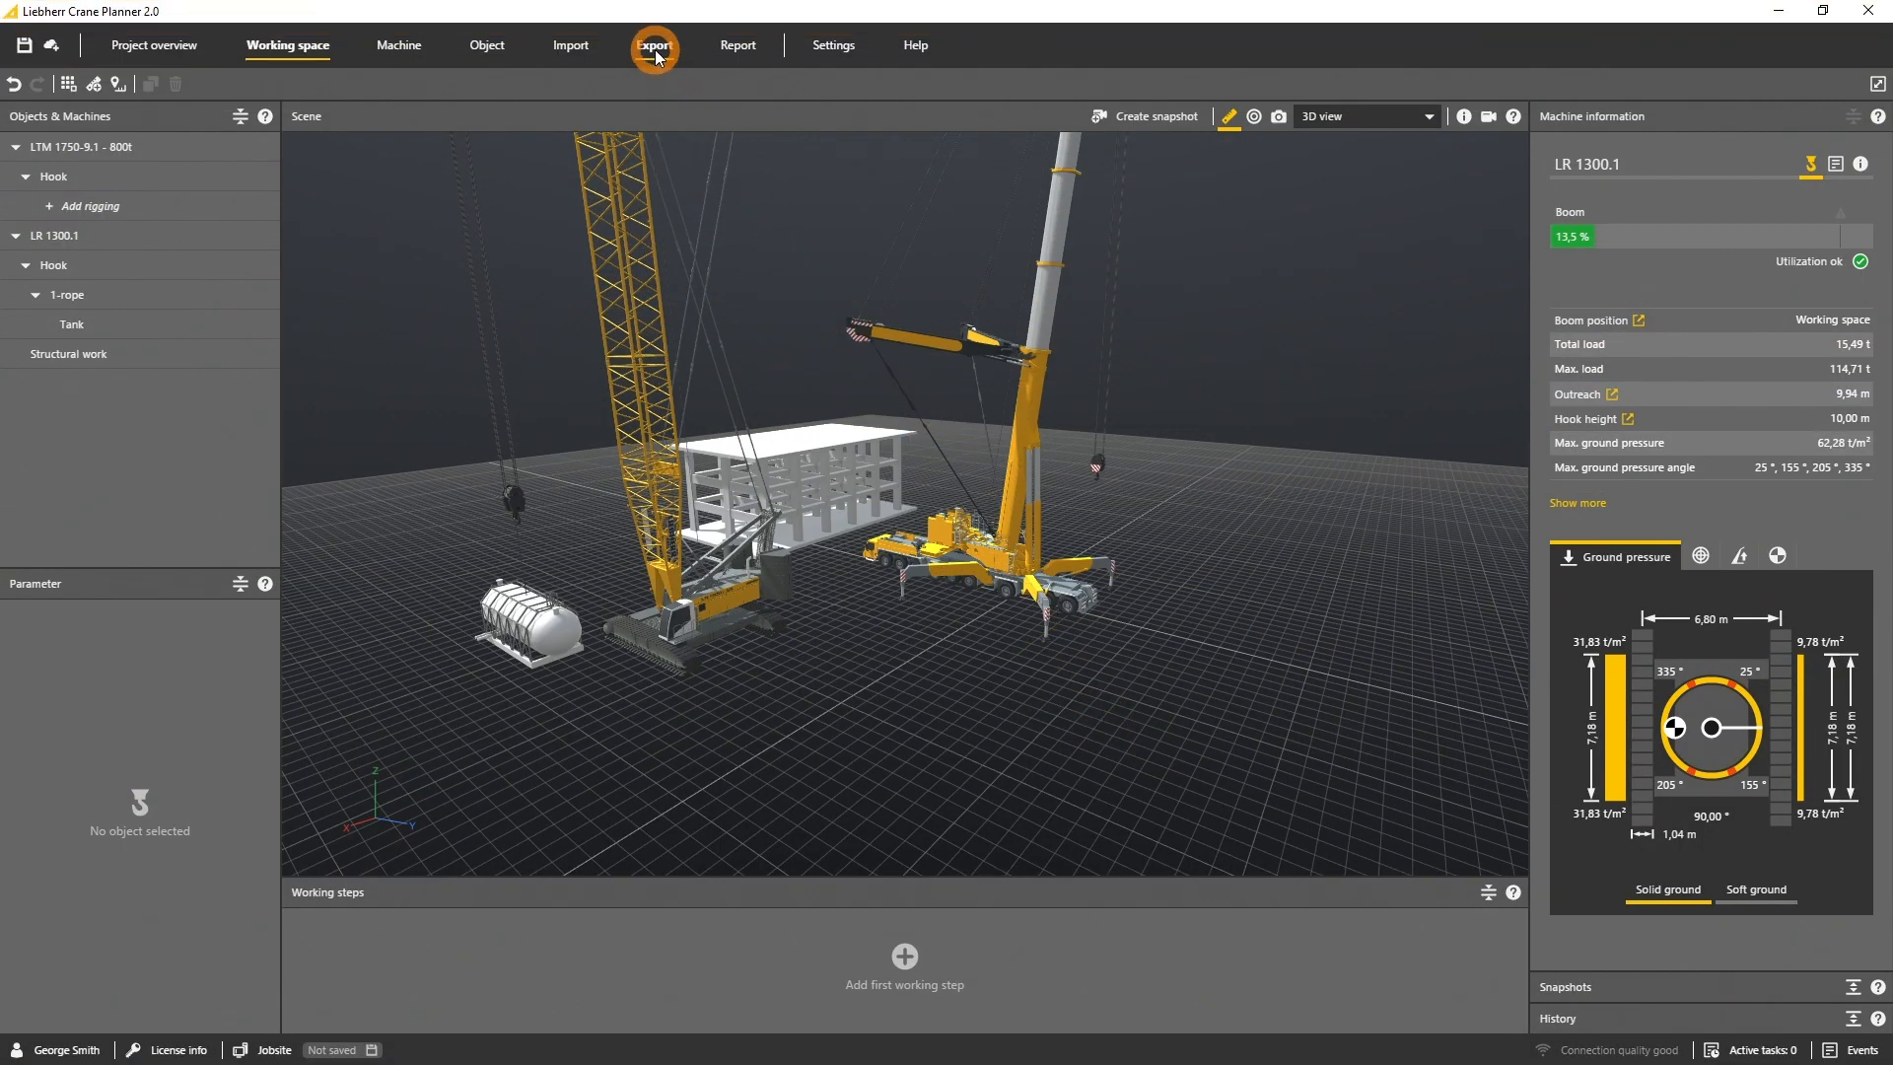
Choose STEP export and tick the cranes, hooks, tank and structural work via Machines & Loads
click(655, 45)
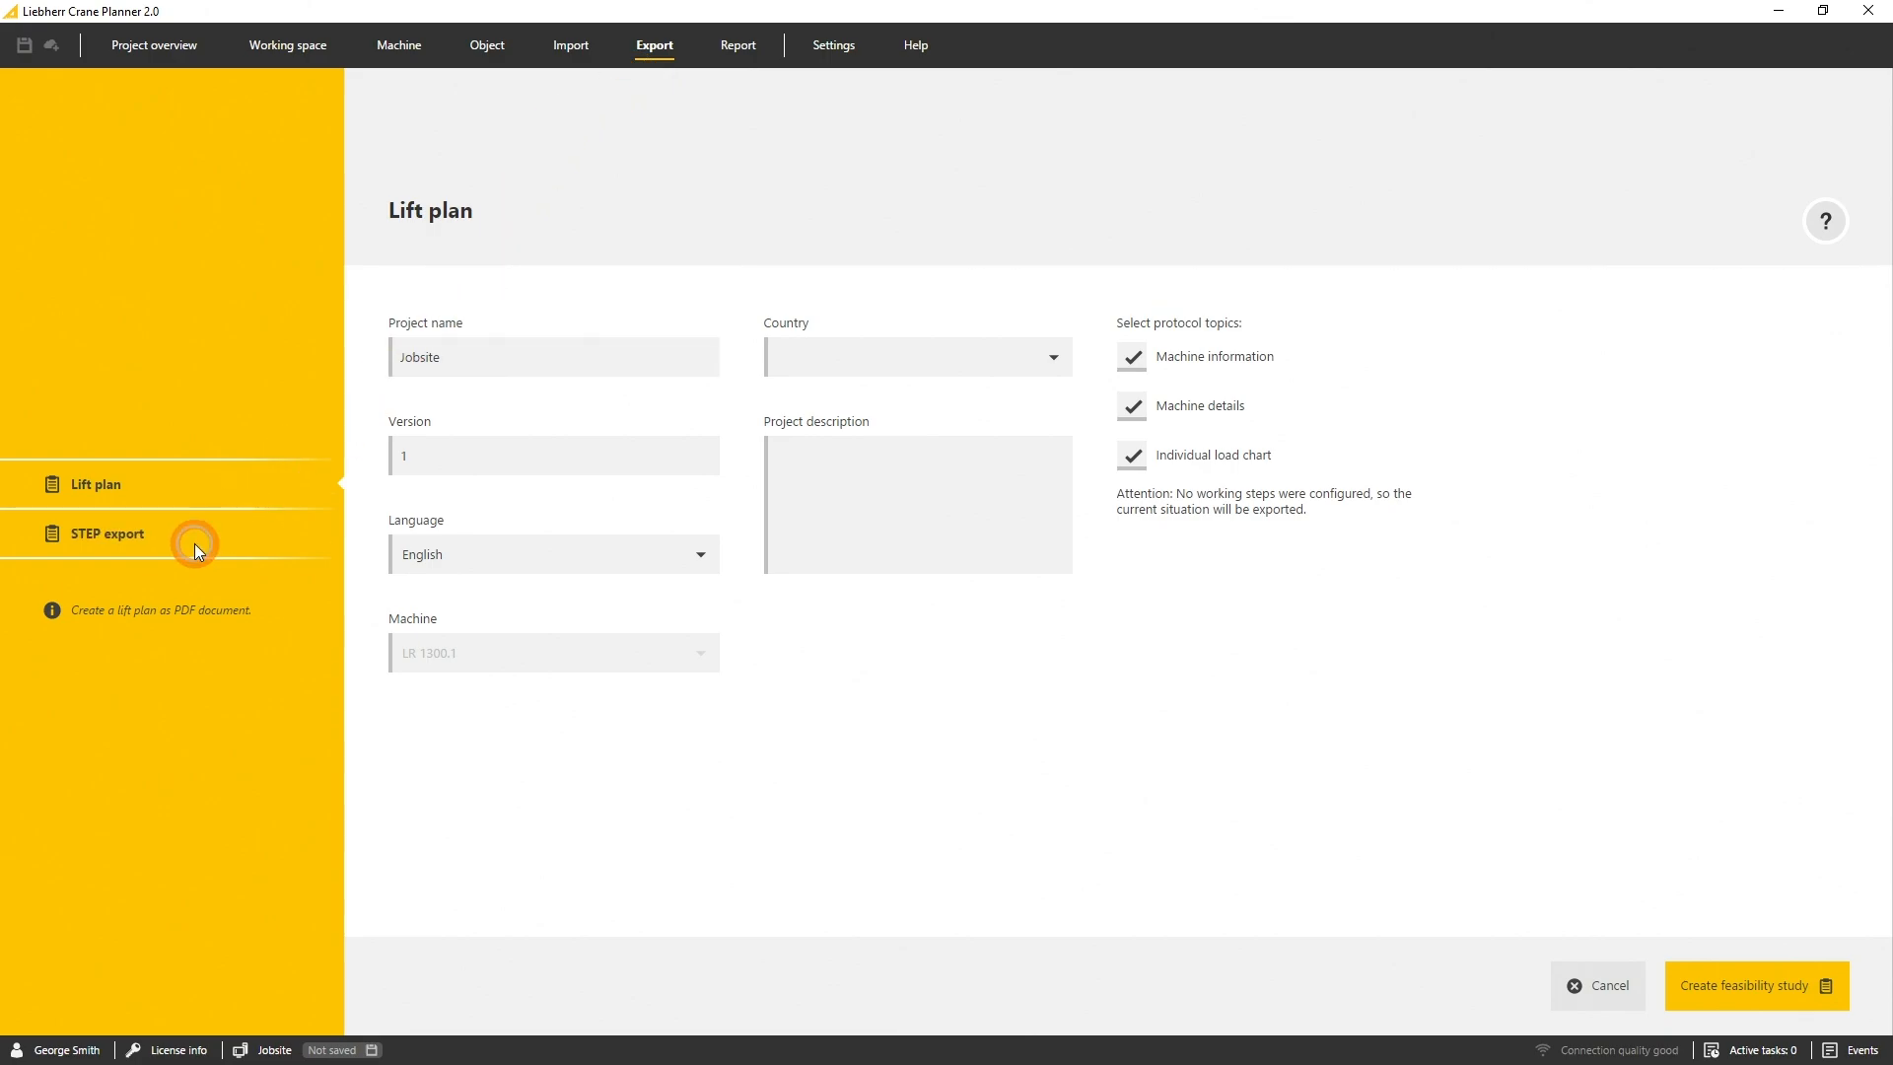
click(107, 534)
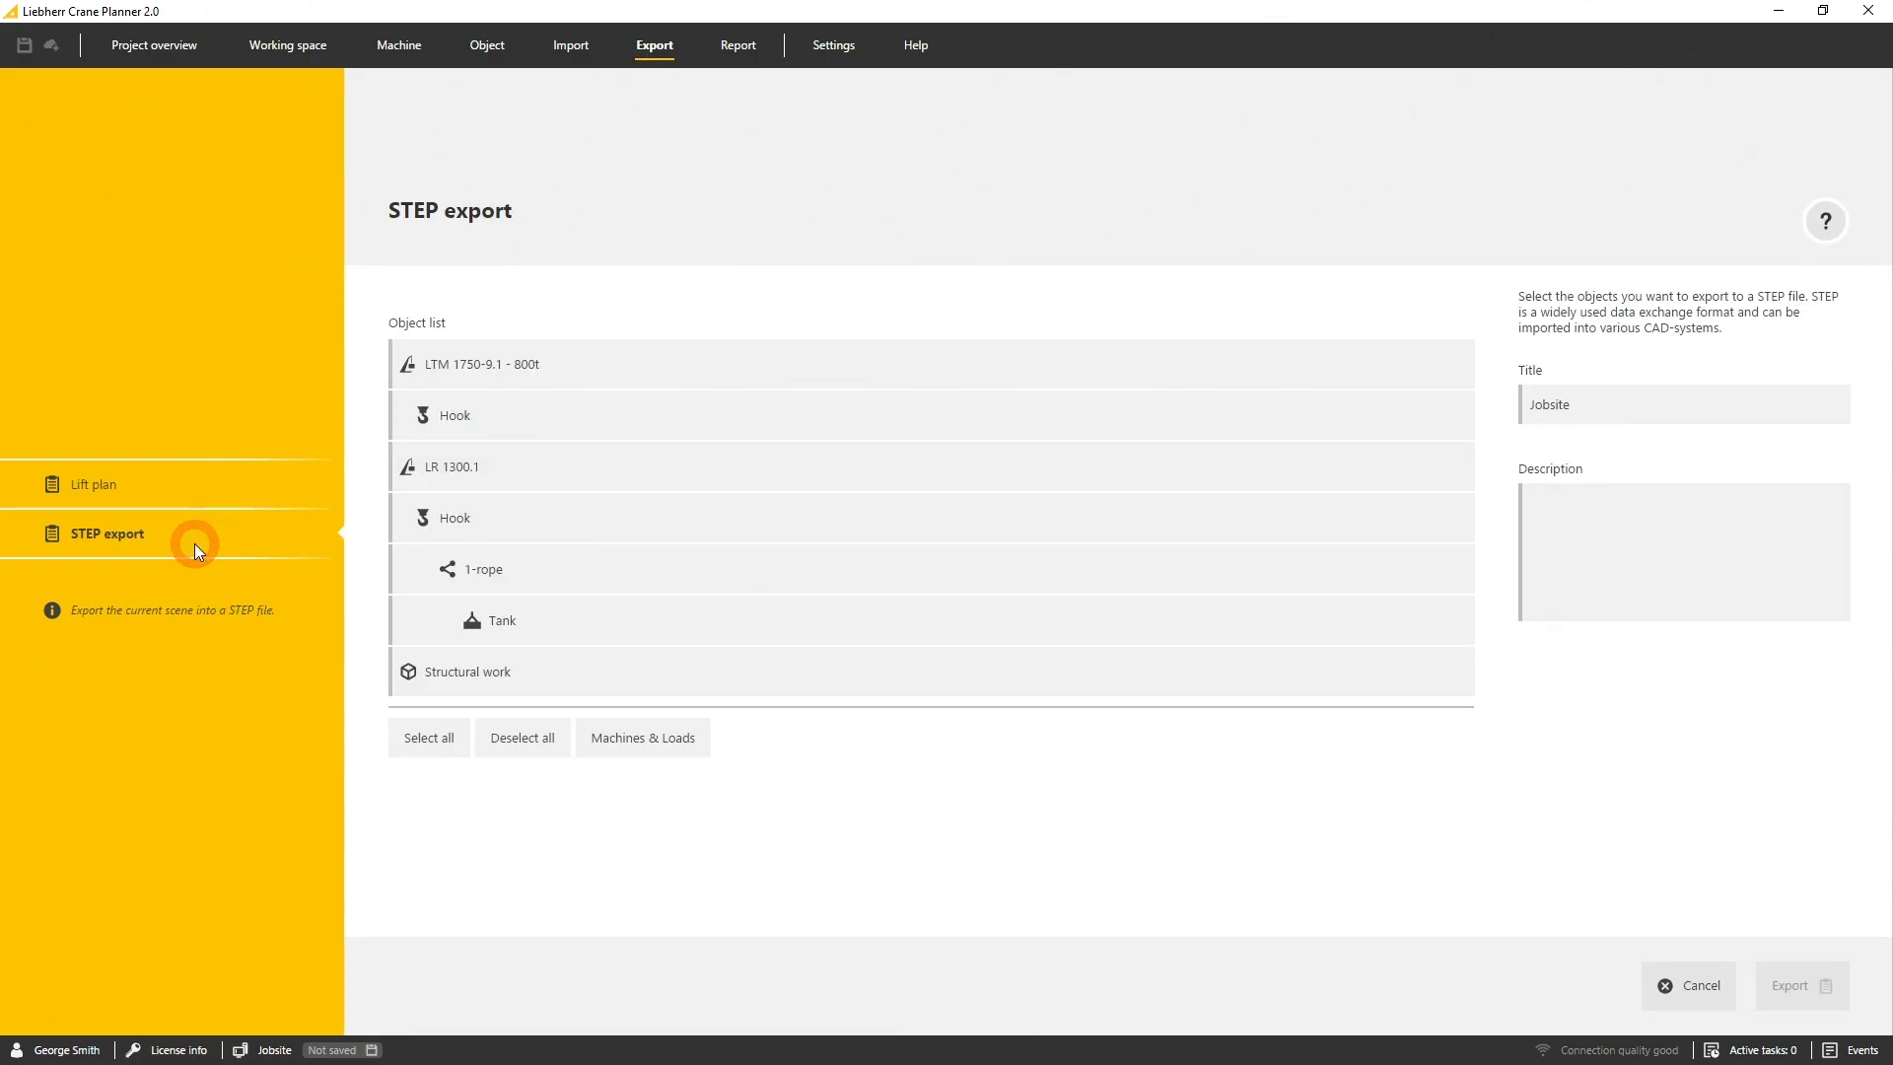
click(428, 737)
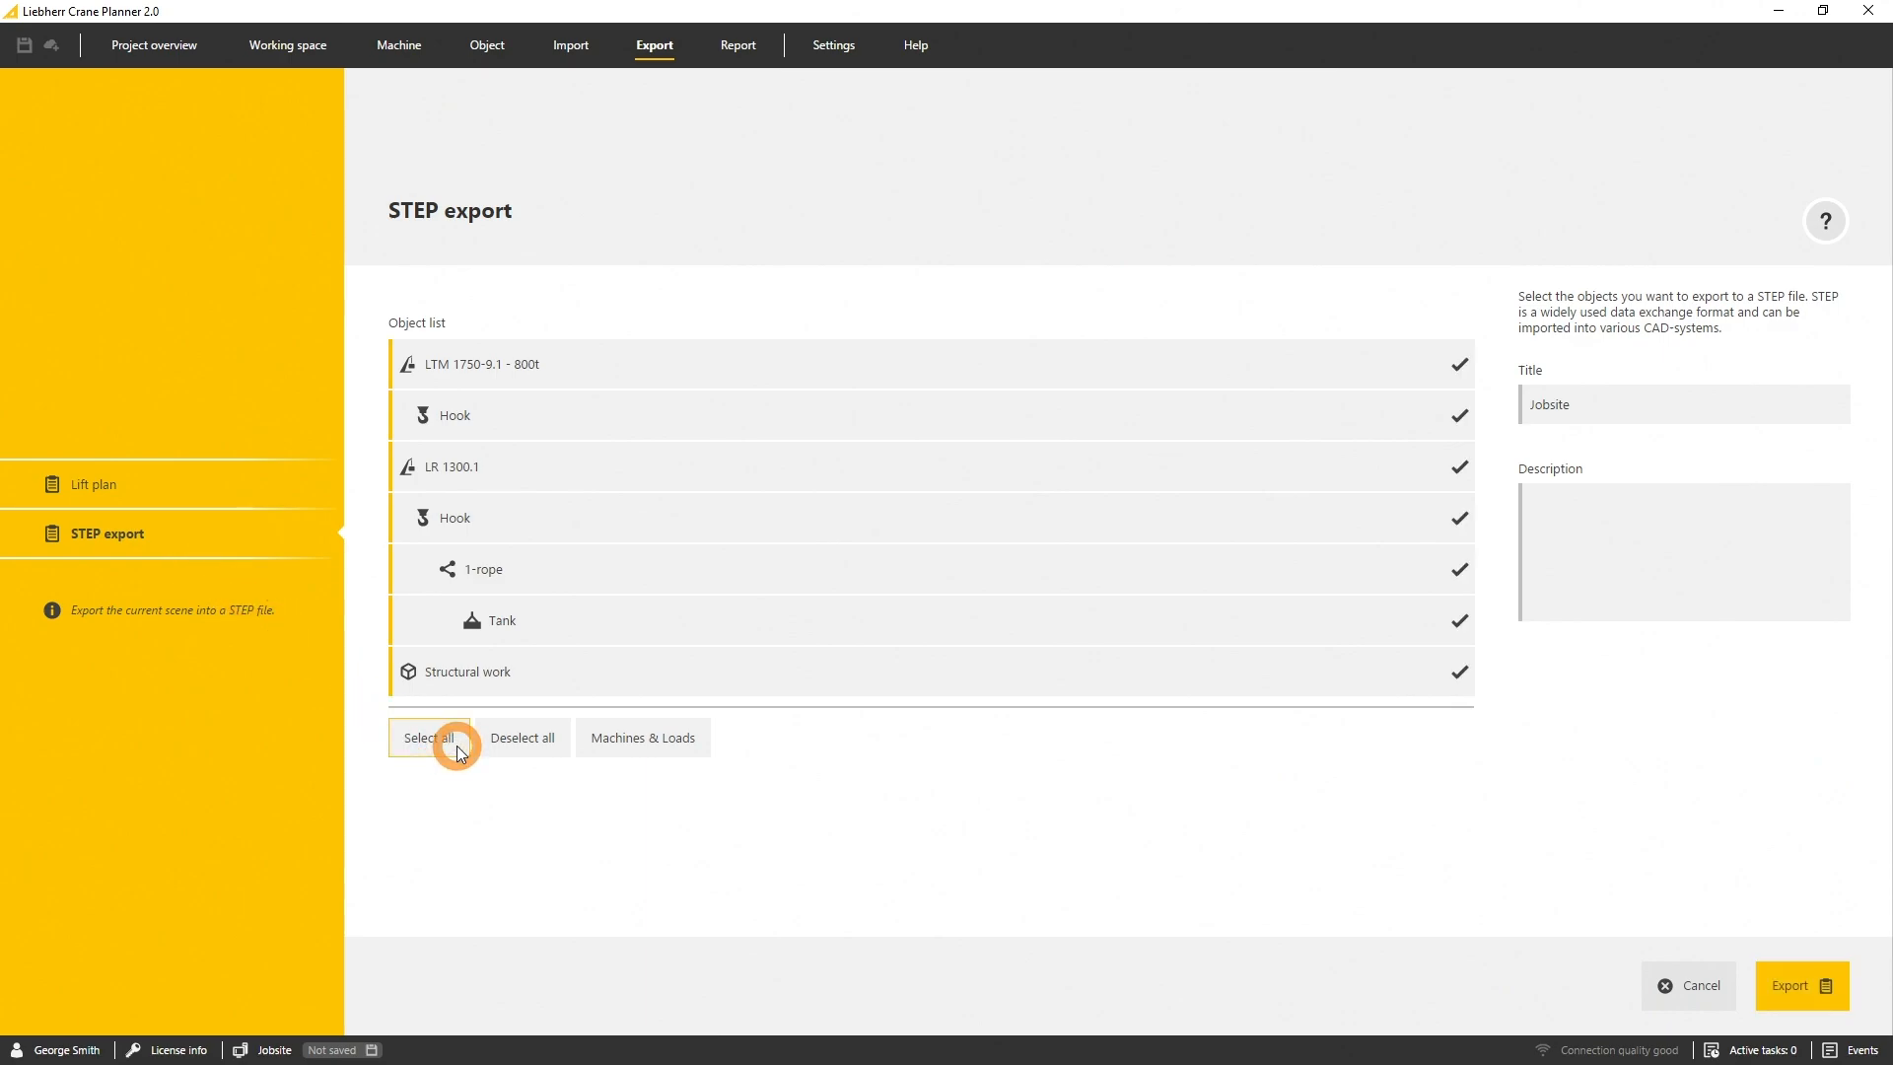
click(521, 737)
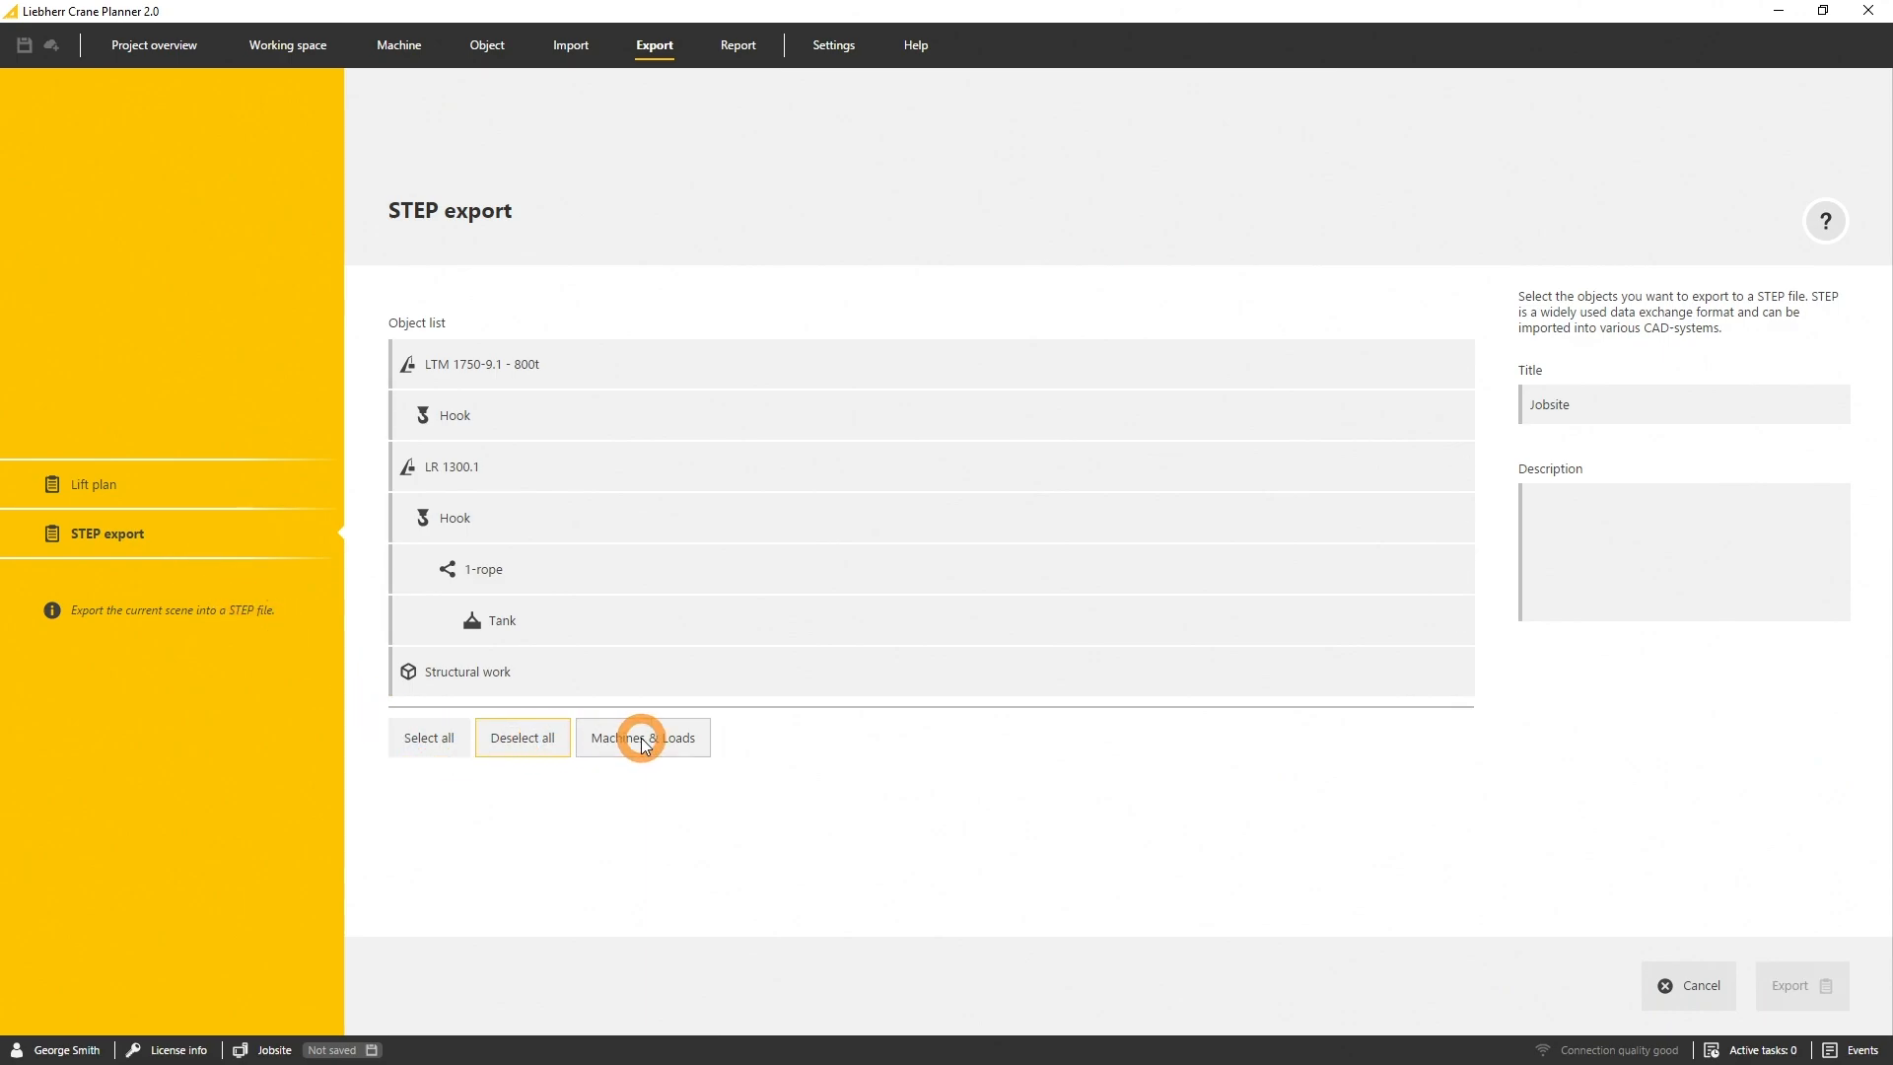
click(642, 736)
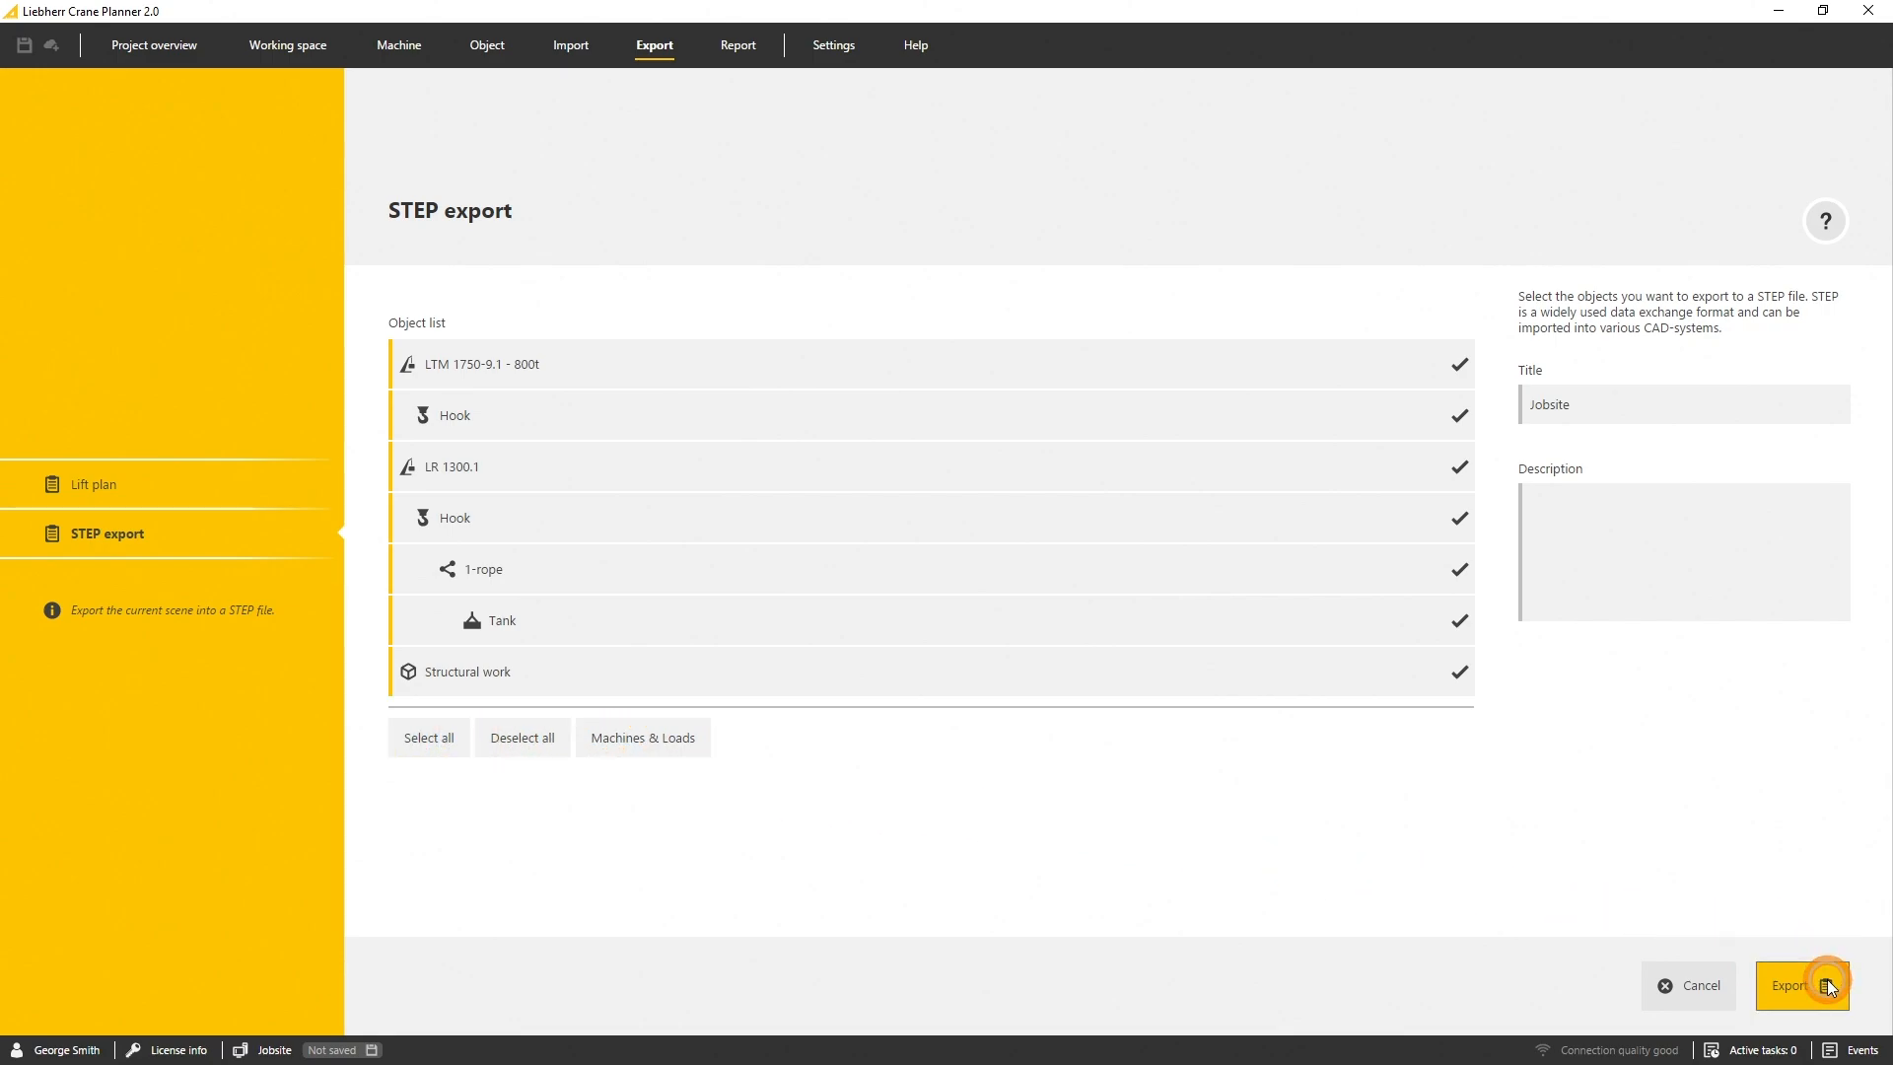
Save the export as Jobsite.step in Downloads and show its progress under Active tasks
click(1799, 986)
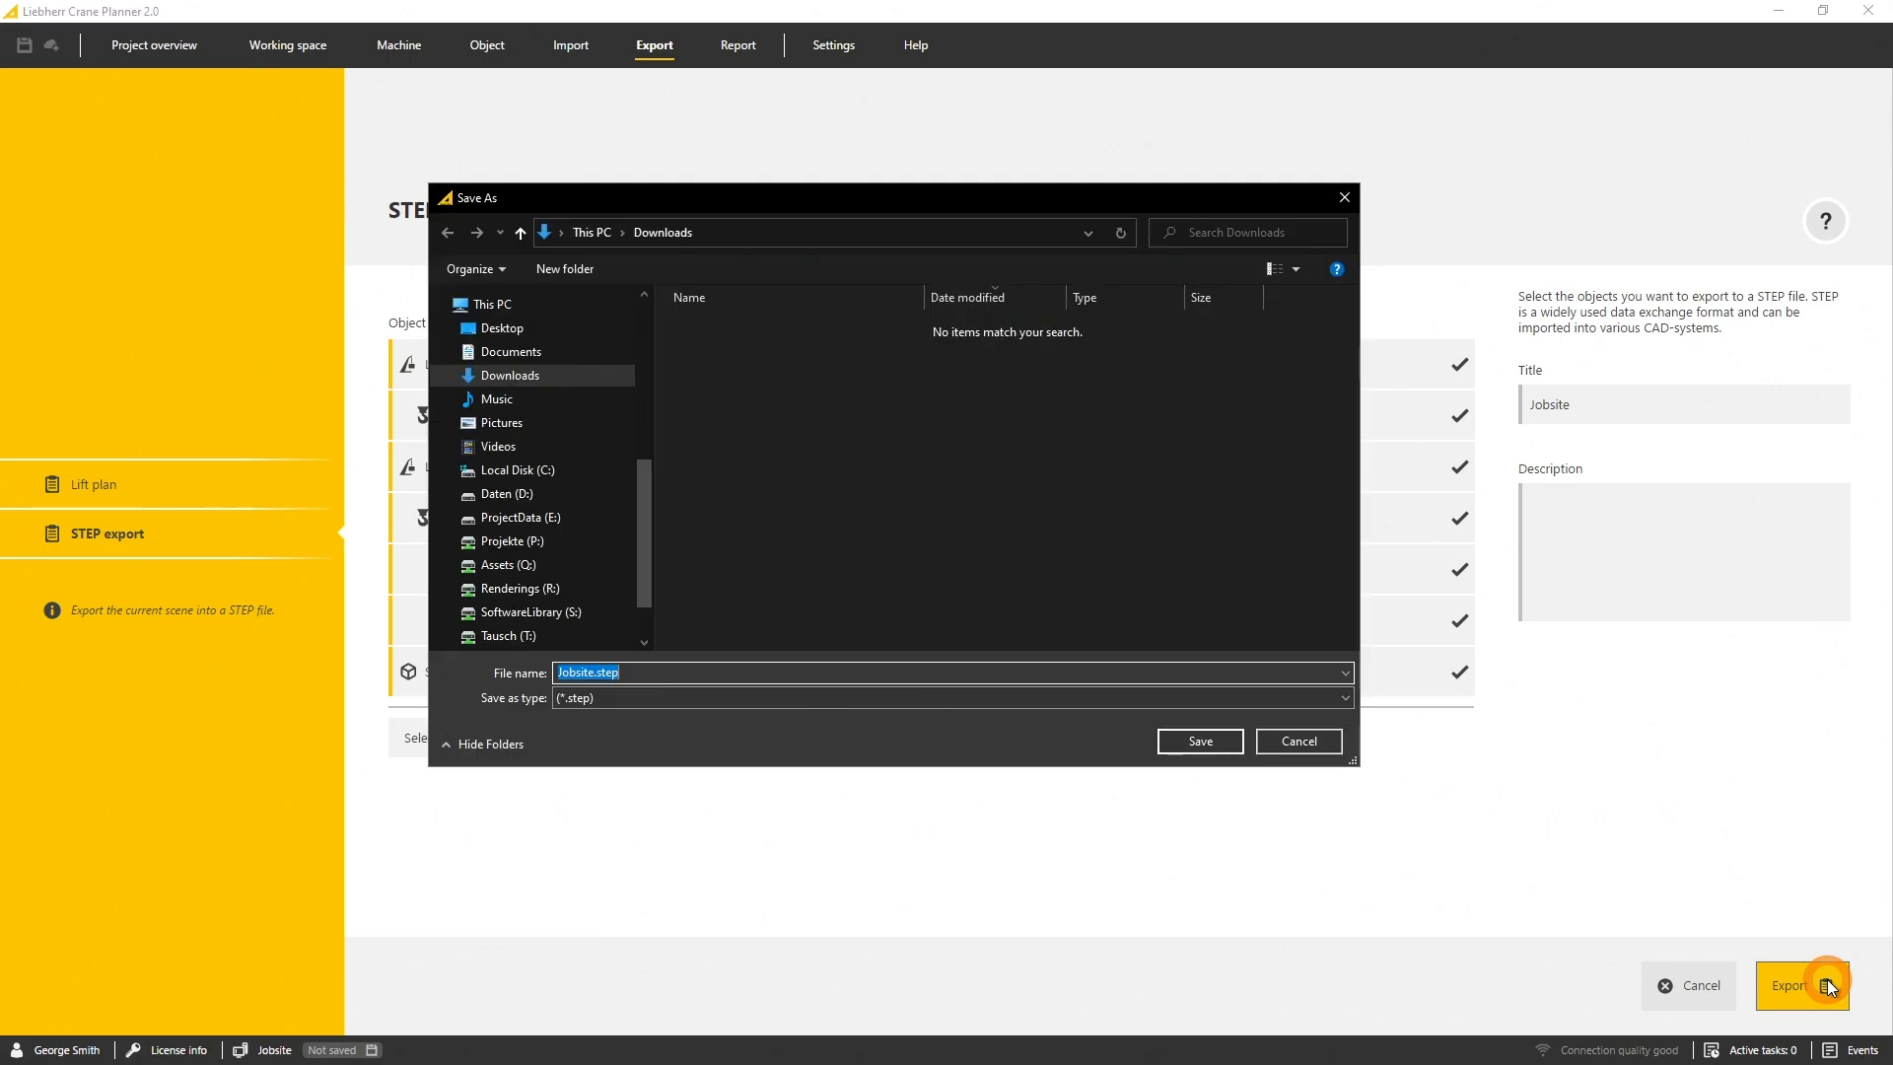
mouse_move(1198, 740)
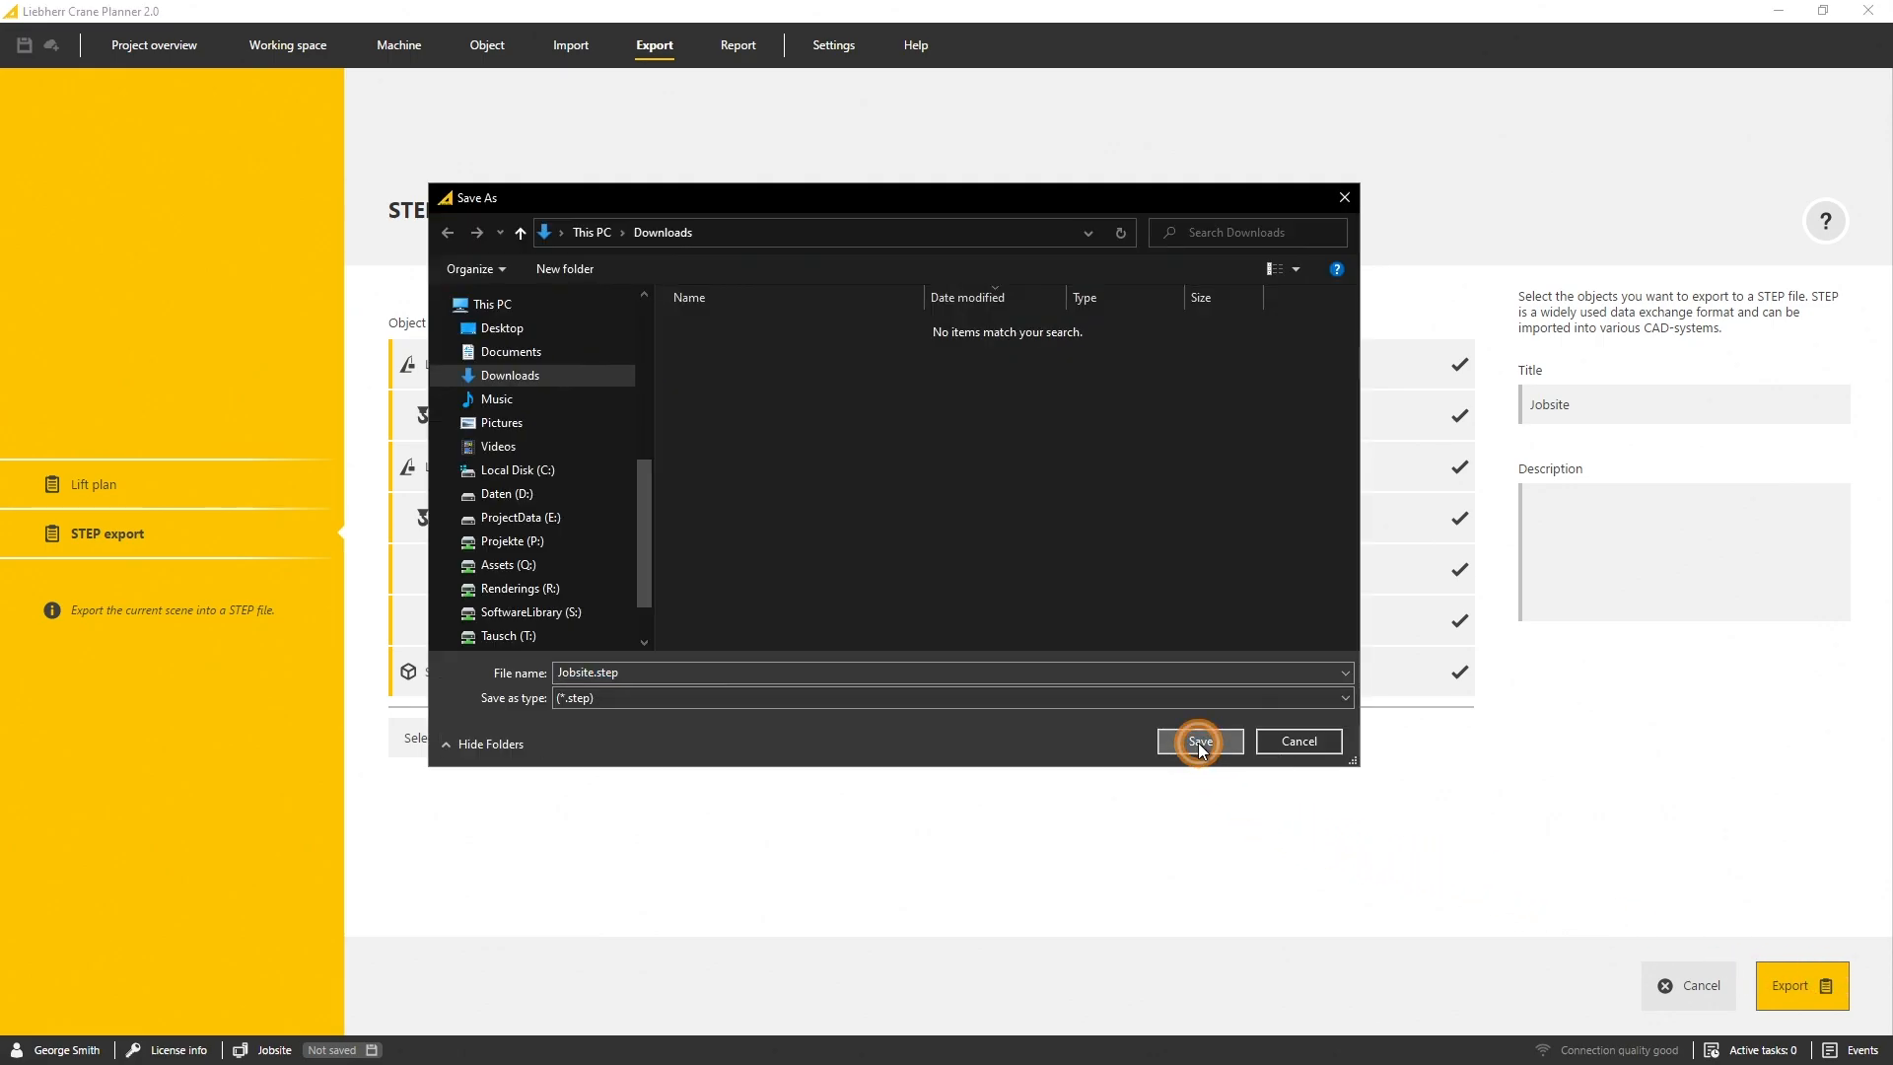
click(1199, 740)
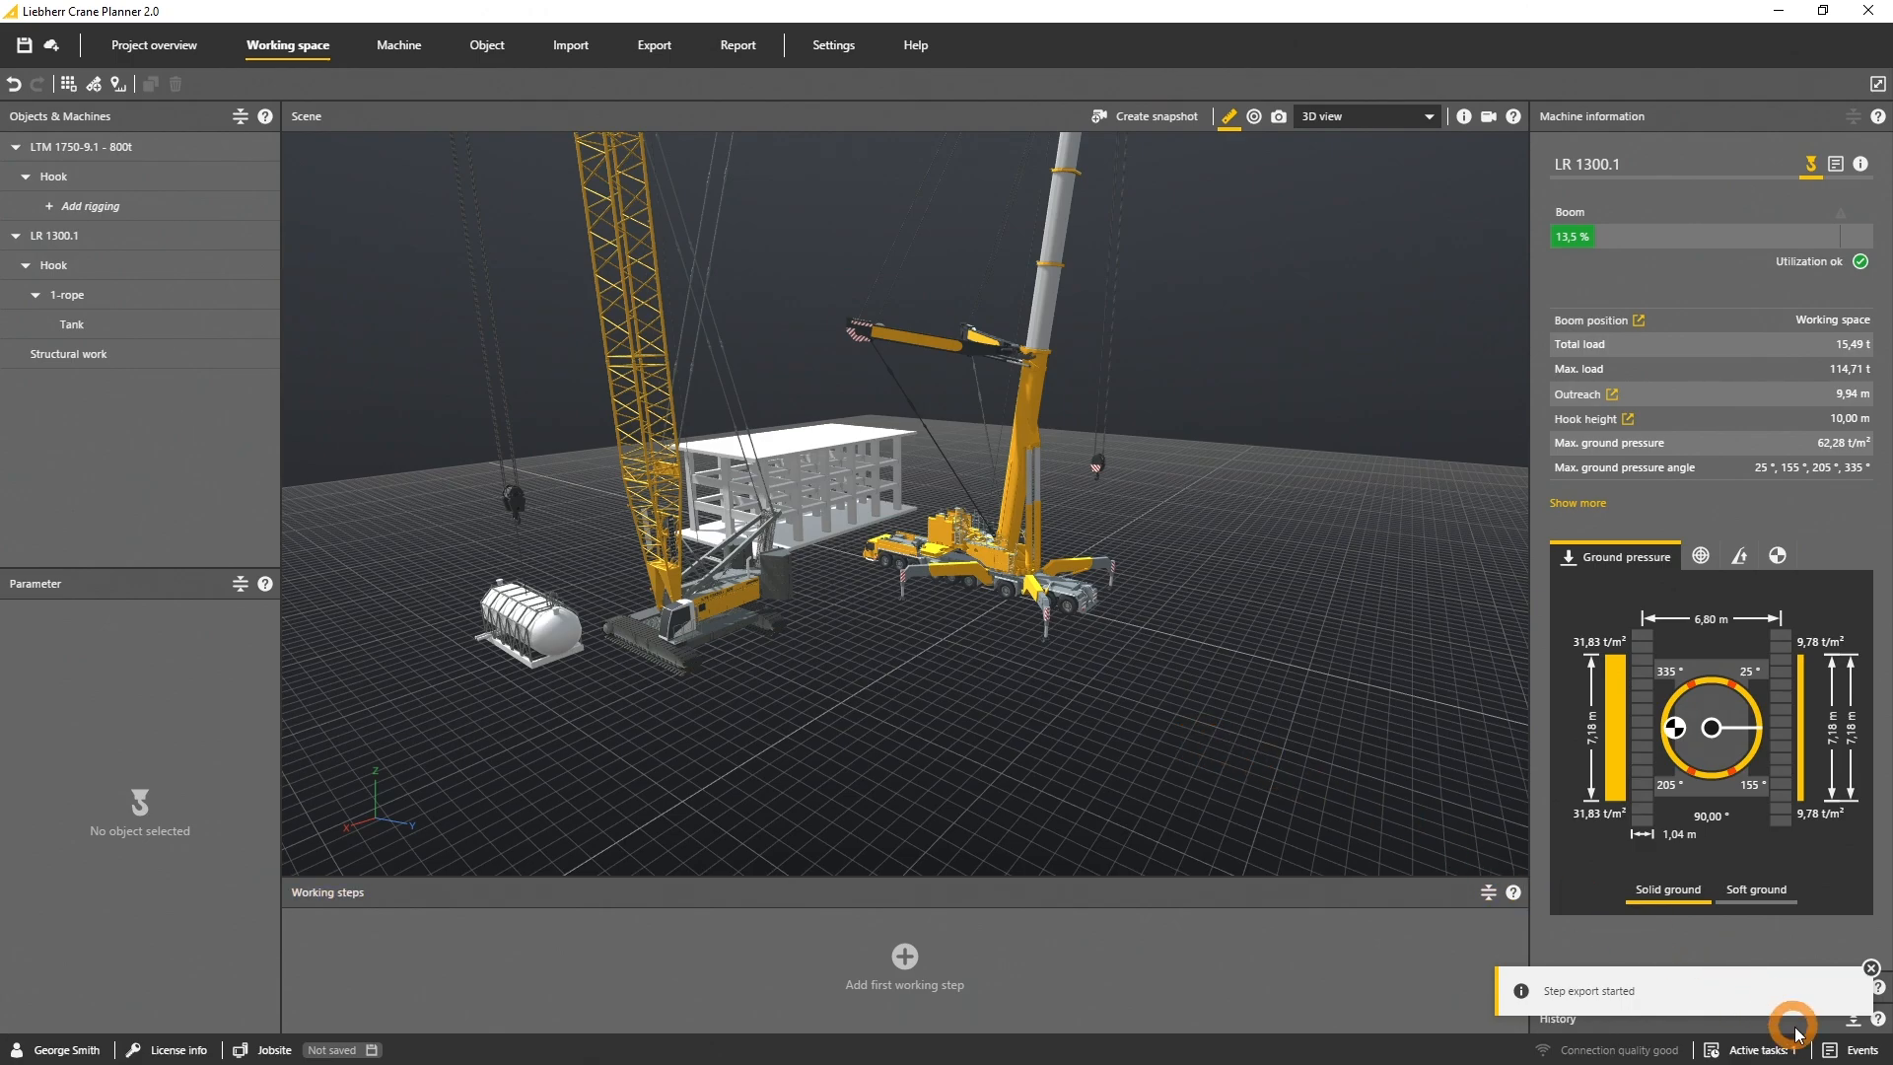
click(1790, 1024)
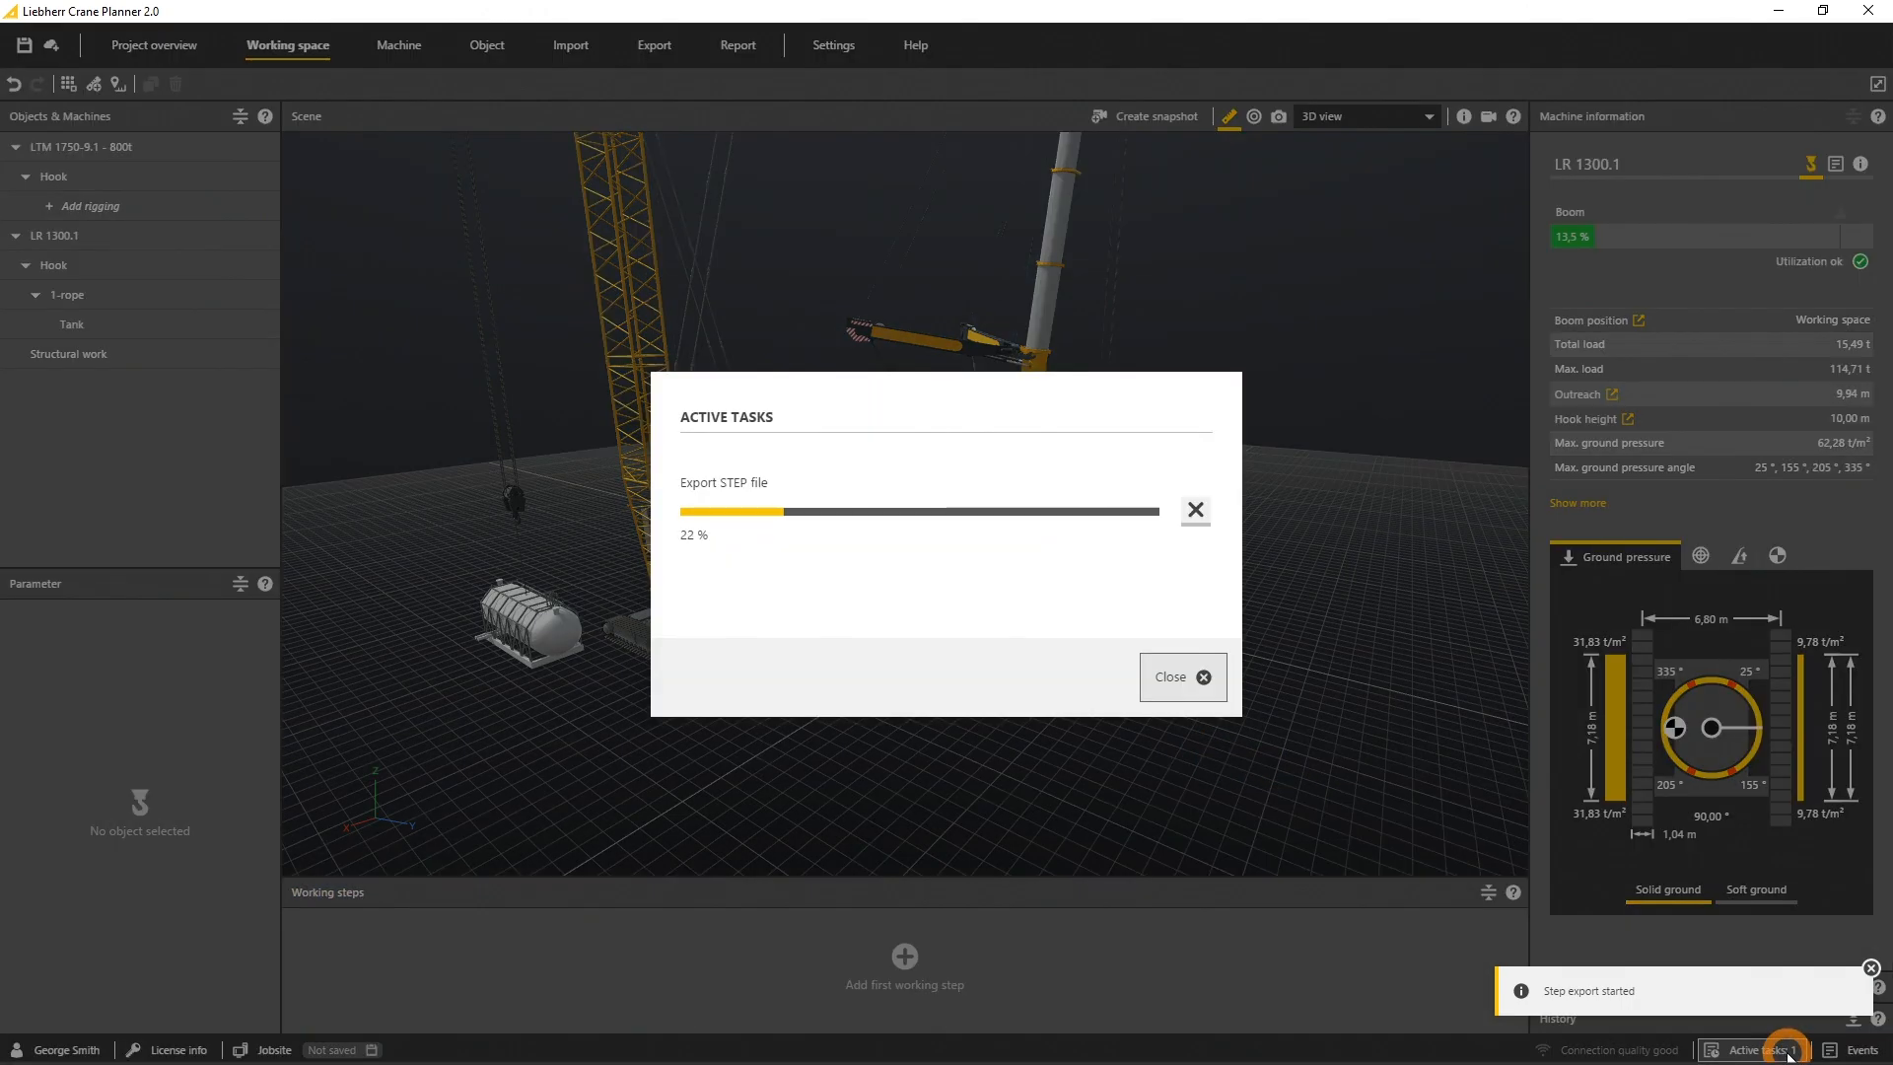